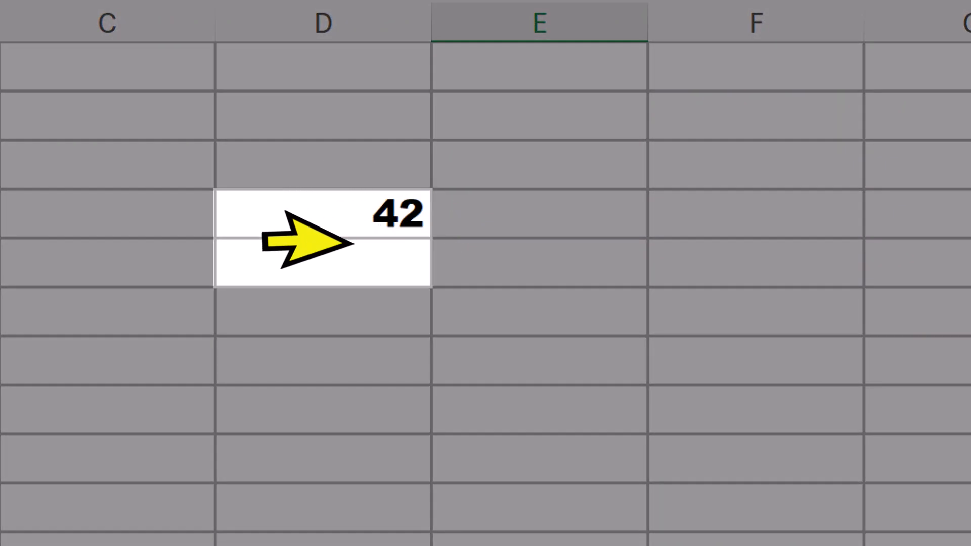
# Copy the 42 cell in column D and paste it into the cell below, which shows 39
pyautogui.rightClick(321, 243)
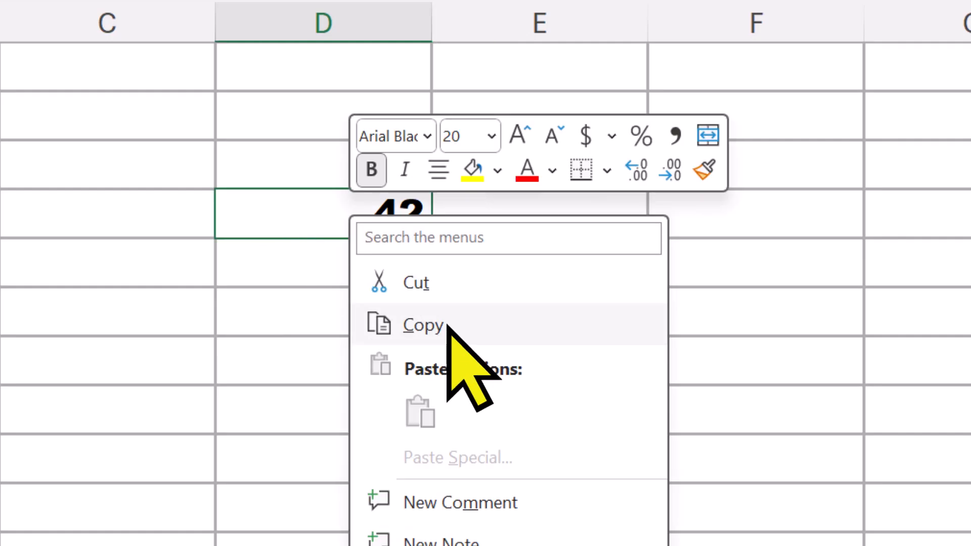
pyautogui.click(422, 324)
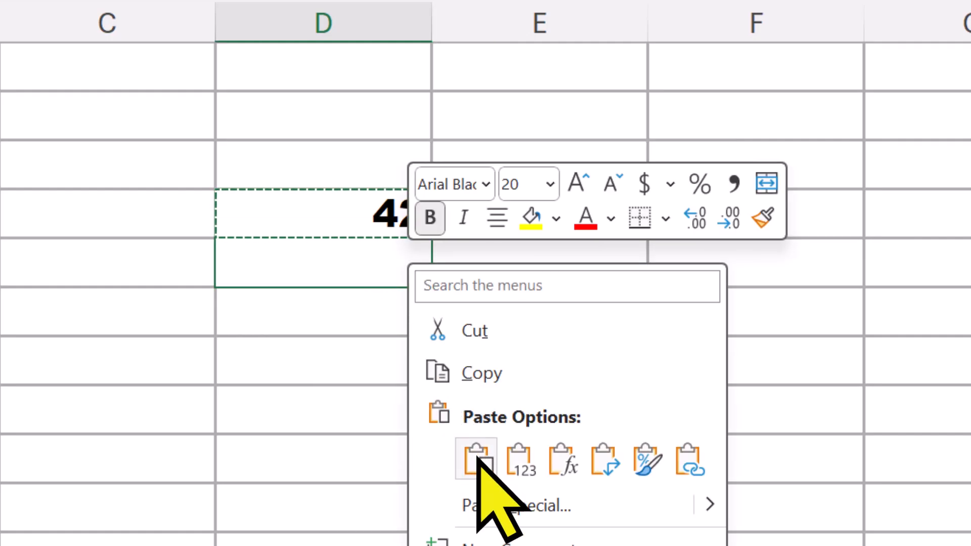
pyautogui.click(475, 459)
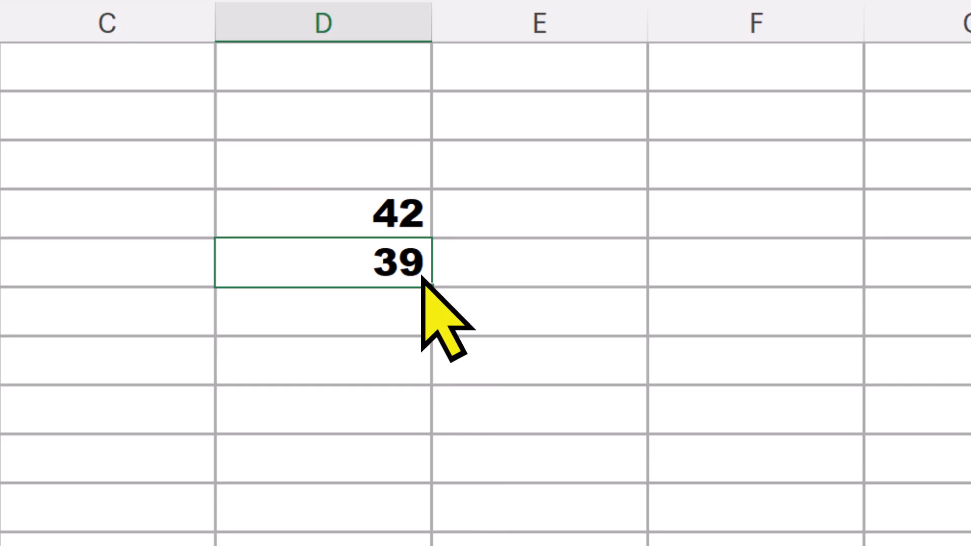
pyautogui.moveTo(445, 242)
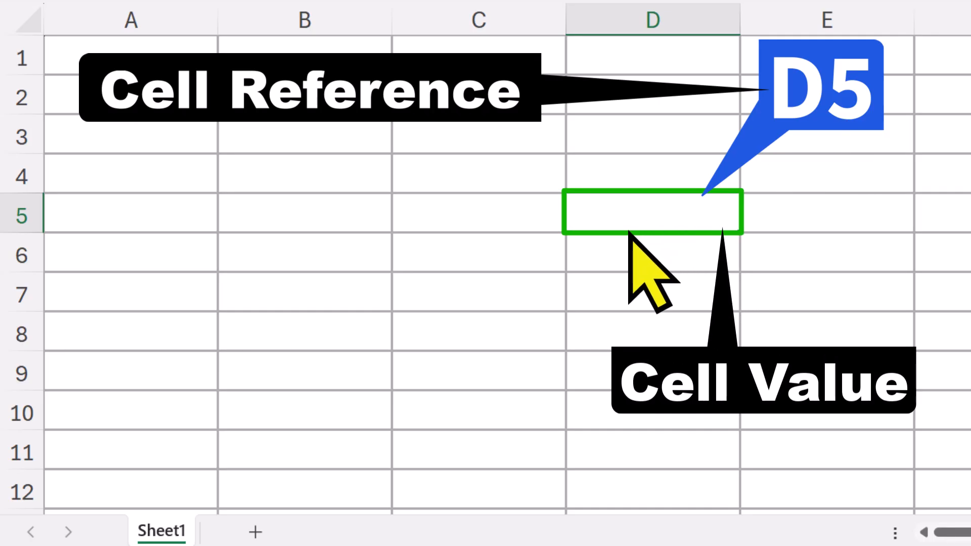
pyautogui.moveTo(741, 249)
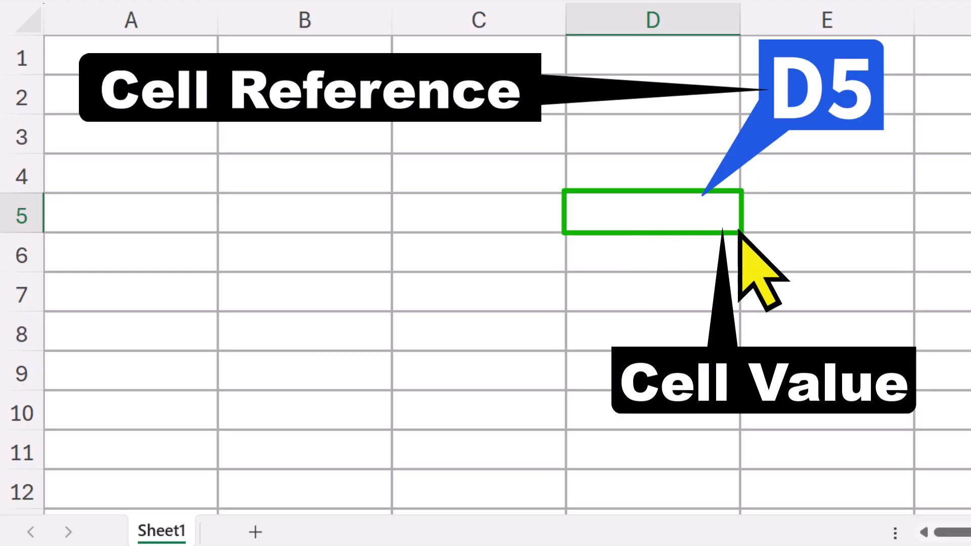
# Enter 200 in D5, then replace it with 1234
pyautogui.write('2')
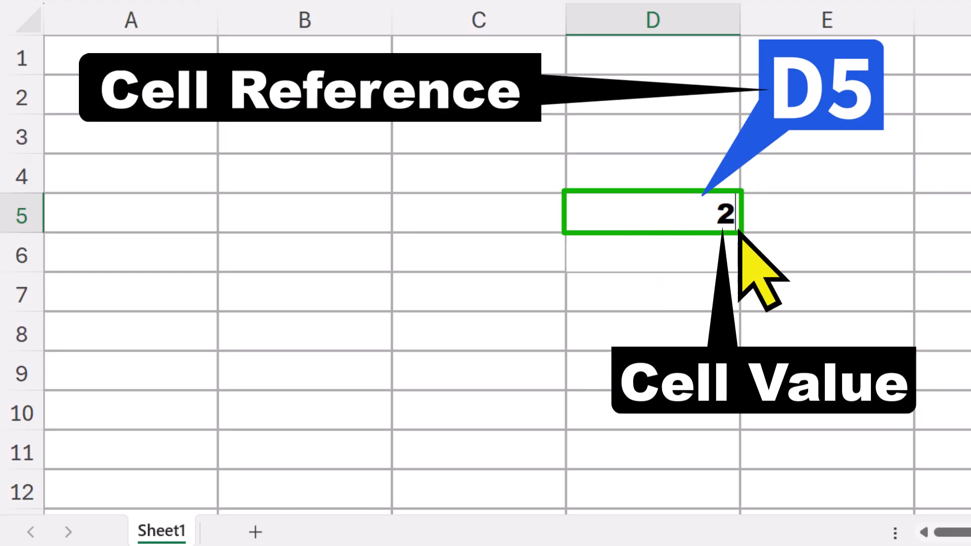
pyautogui.write('200')
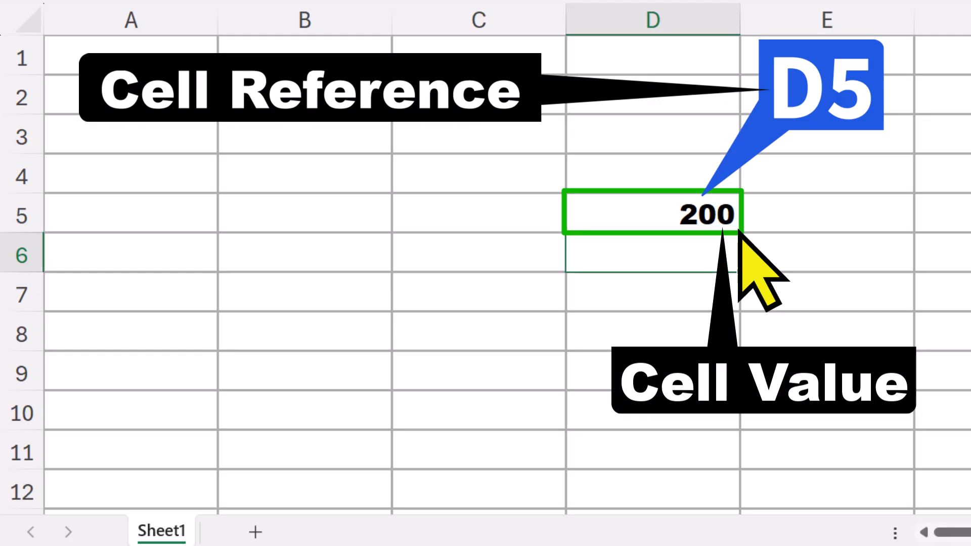
pyautogui.click(652, 215)
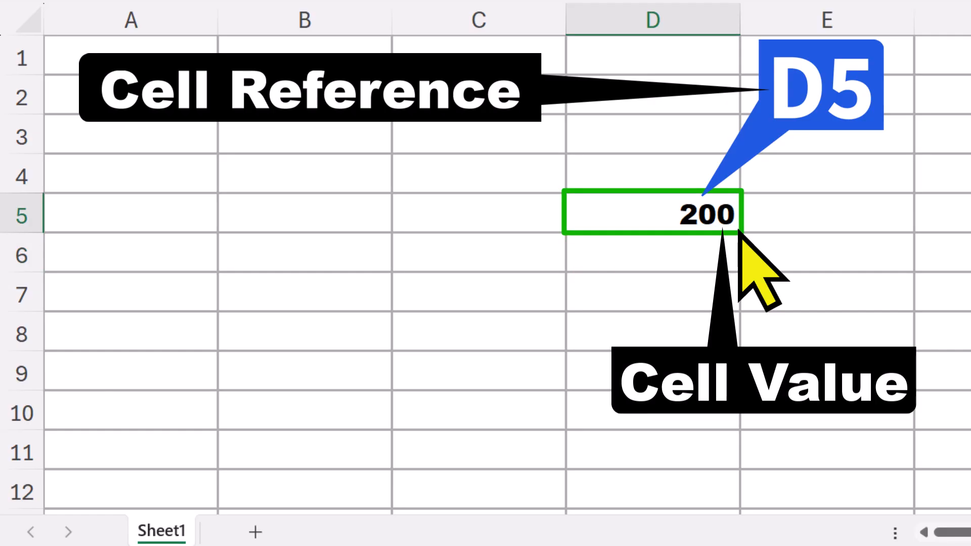
pyautogui.write('1234')
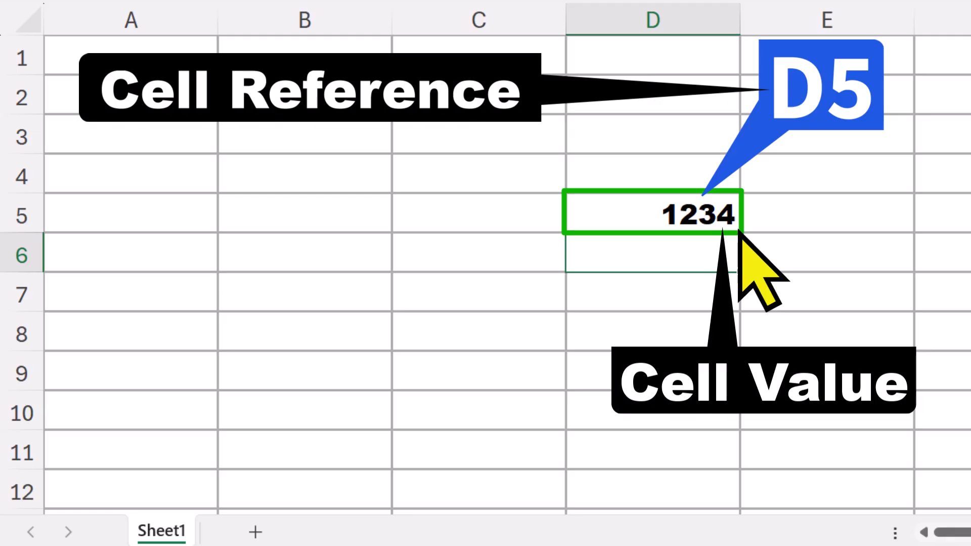
# Enter the formula =D5 in C8 so it follows D5, then reselect D5
pyautogui.click(478, 333)
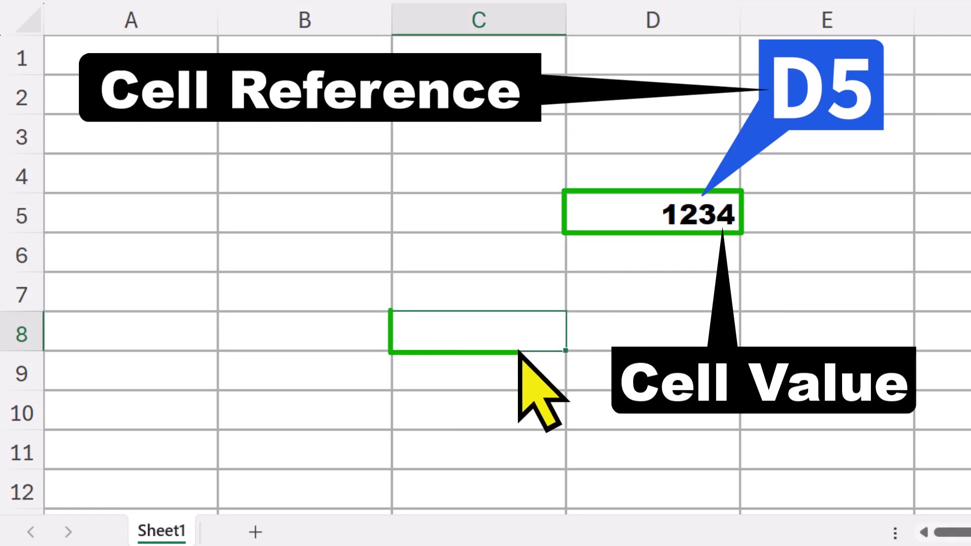
pyautogui.write('=D5')
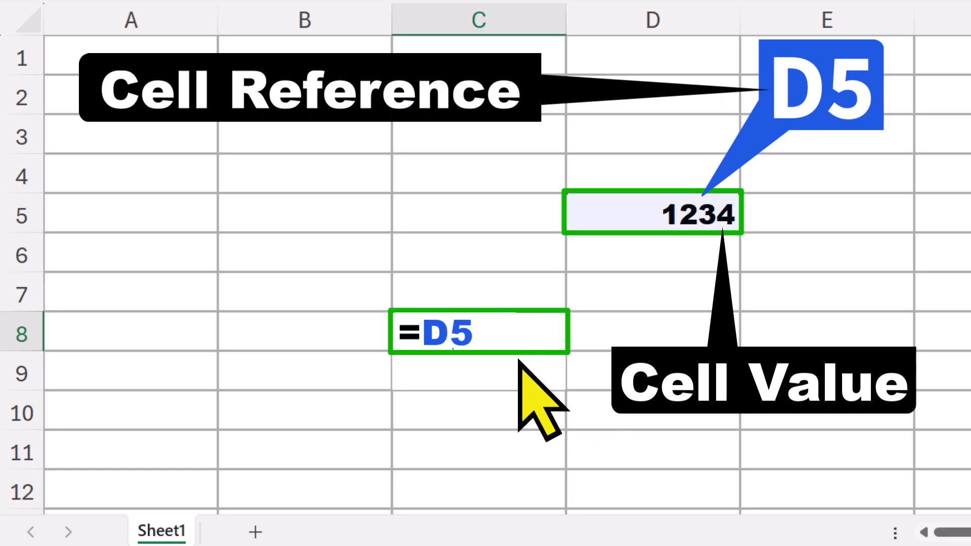
pyautogui.press('Enter')
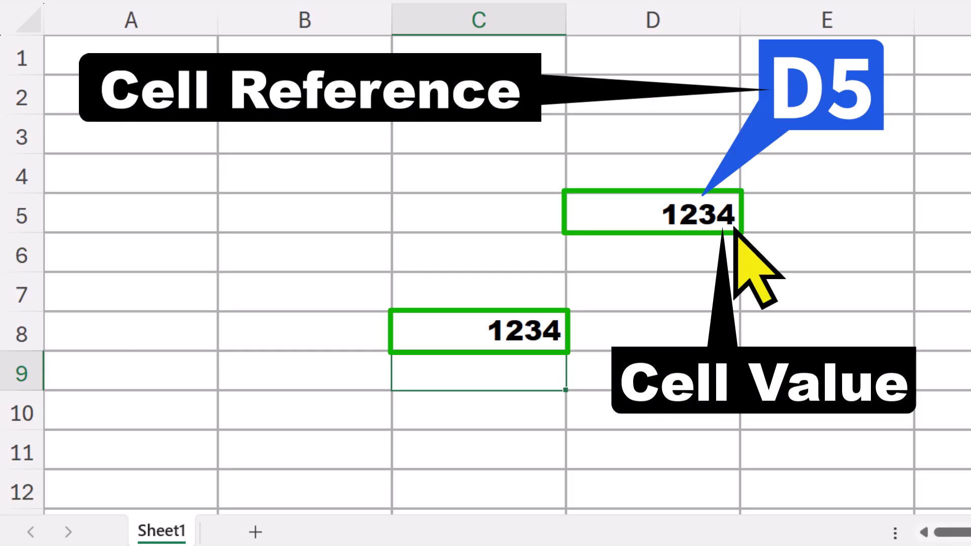
pyautogui.click(652, 215)
pyautogui.write('5555')
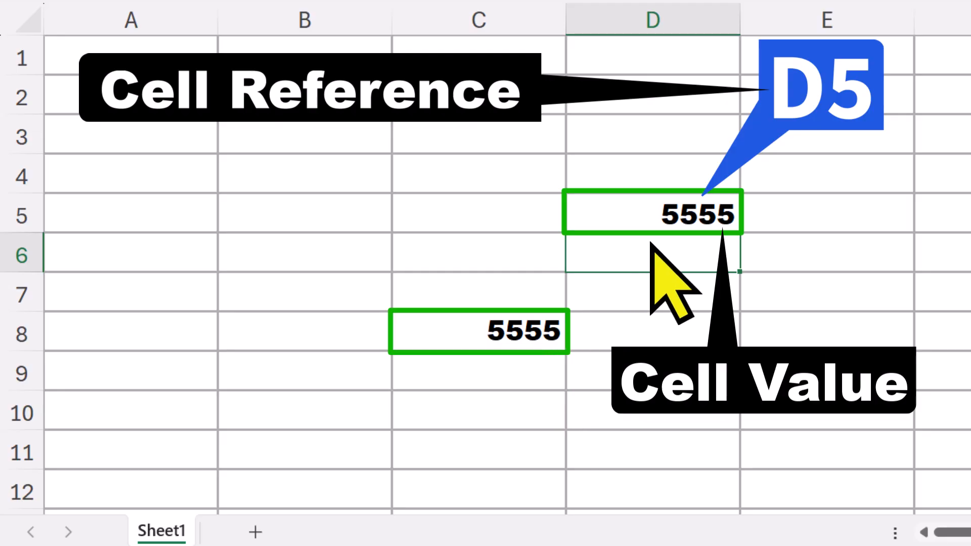
pyautogui.moveTo(747, 249)
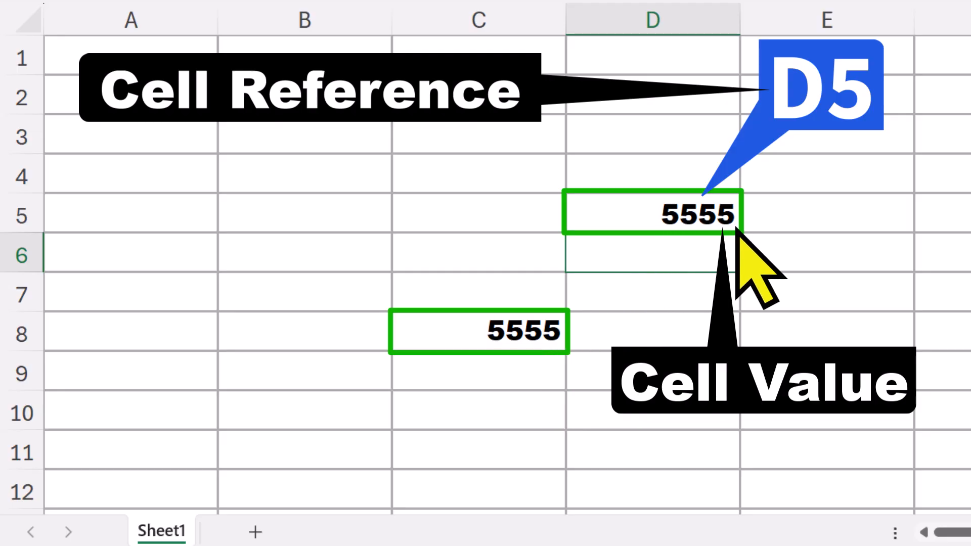
pyautogui.moveTo(568, 376)
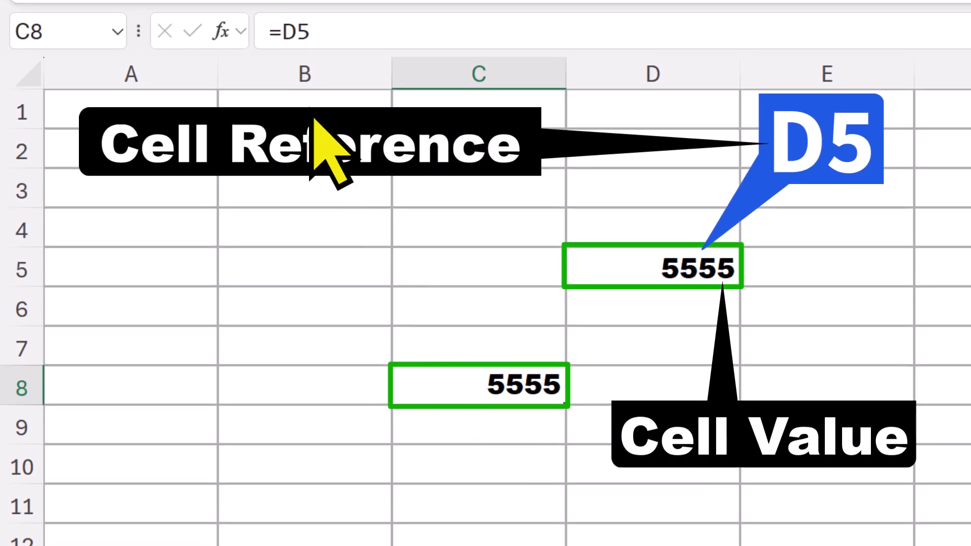
pyautogui.moveTo(312, 56)
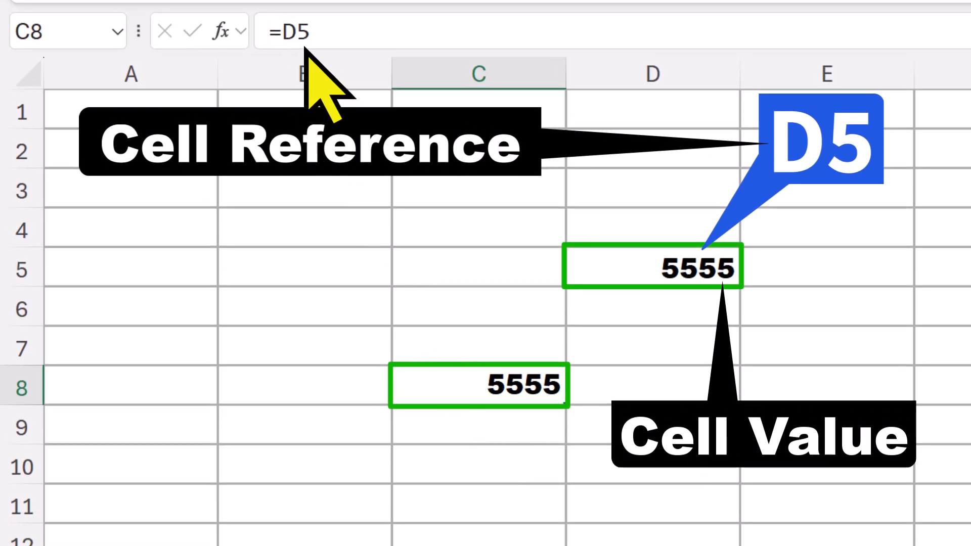
pyautogui.doubleClick(479, 386)
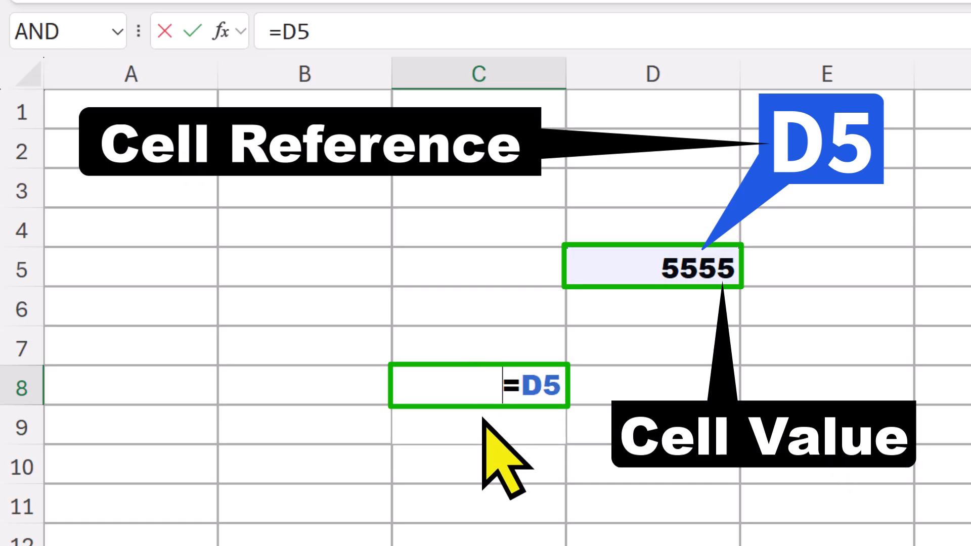
pyautogui.moveTo(562, 444)
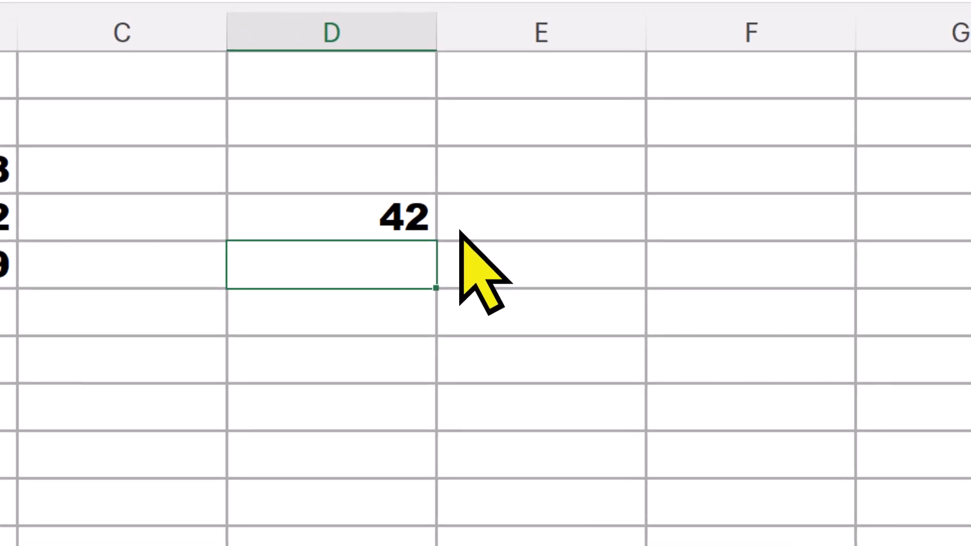
# Copy the 42 formula from D4 and paste it into D5, which shows 39
pyautogui.press('ctrl+c')
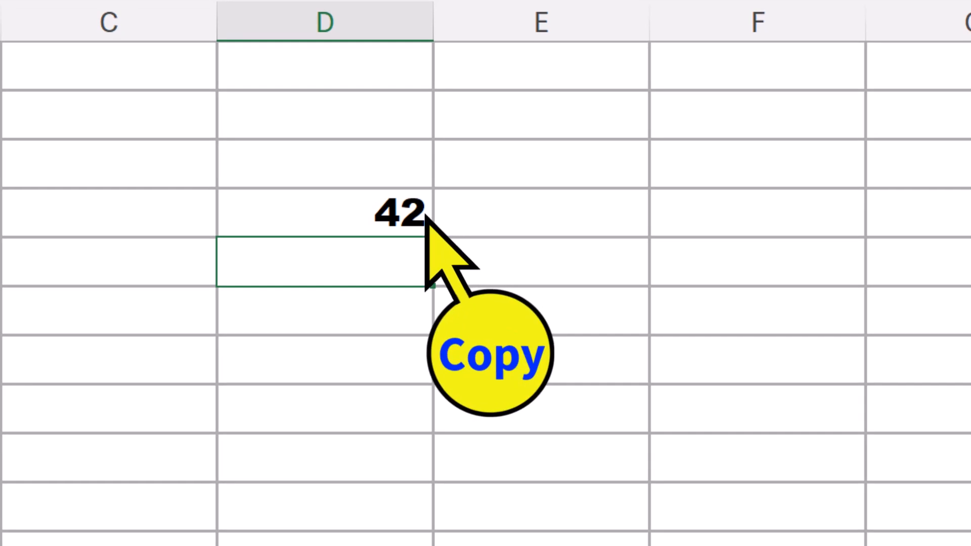
pyautogui.press('ctrl+v')
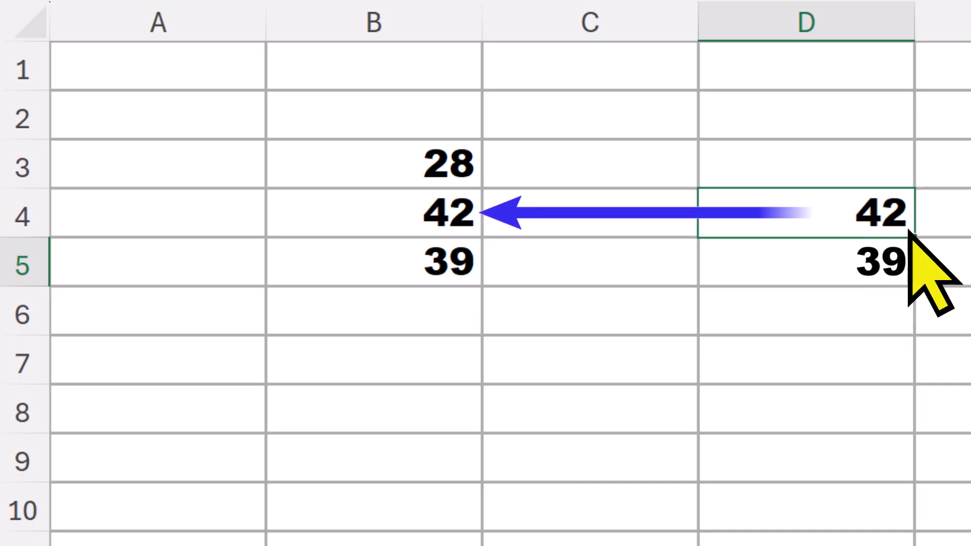
# Inspect D5's =B5 reference and confirm the edit
pyautogui.click(805, 267)
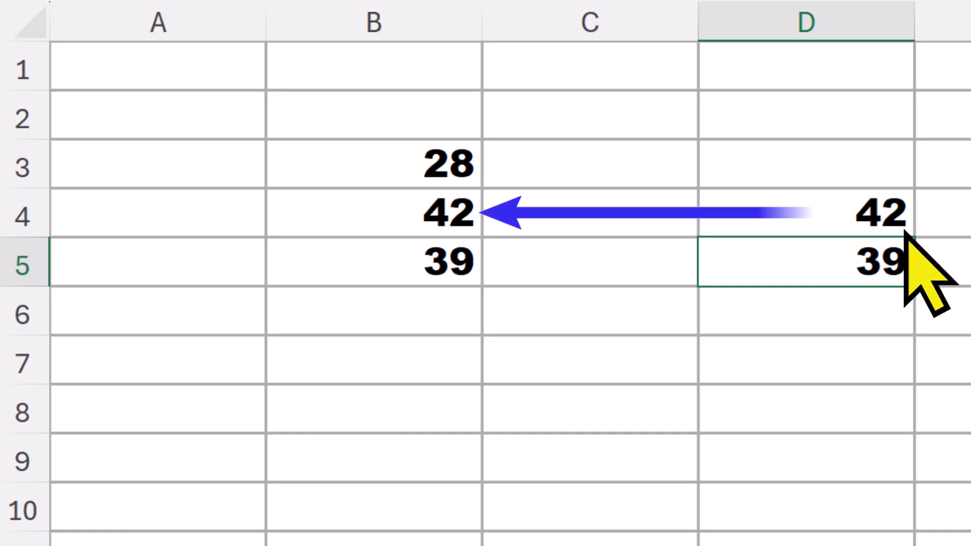
pyautogui.moveTo(909, 292)
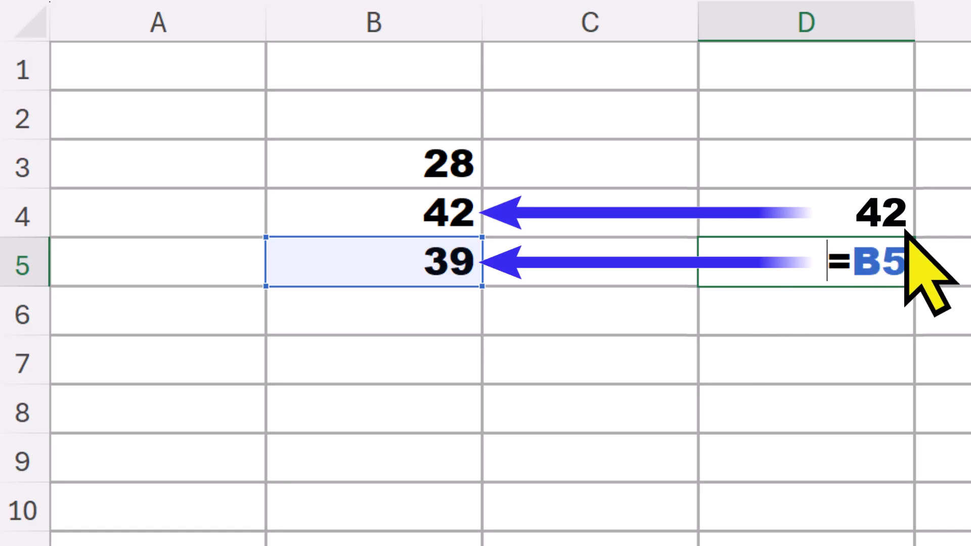
pyautogui.press('Enter')
pyautogui.write('=B3')
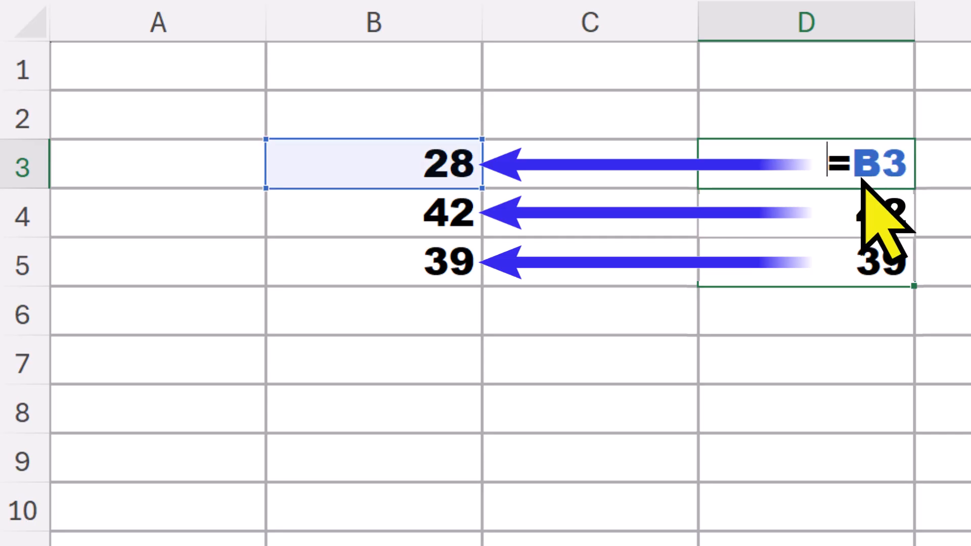
pyautogui.moveTo(895, 260)
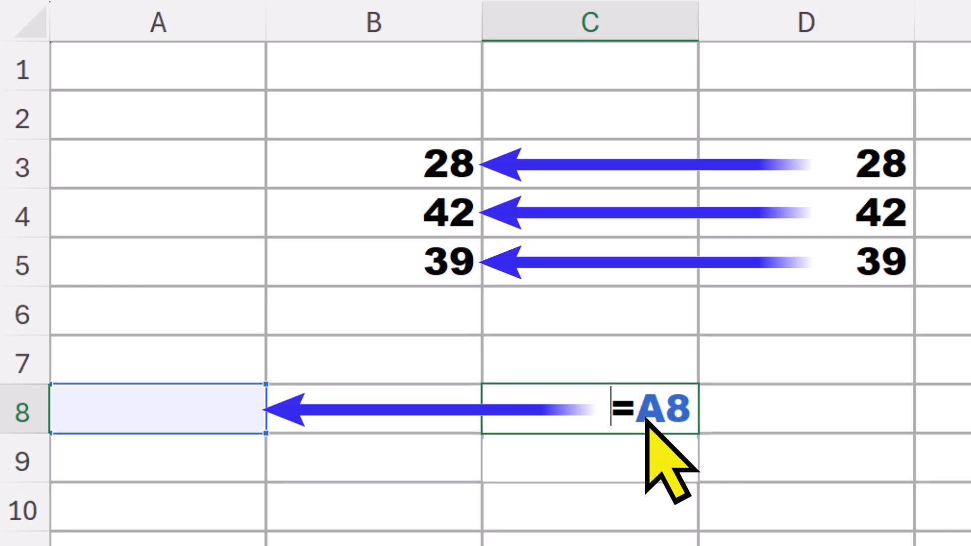
pyautogui.moveTo(238, 436)
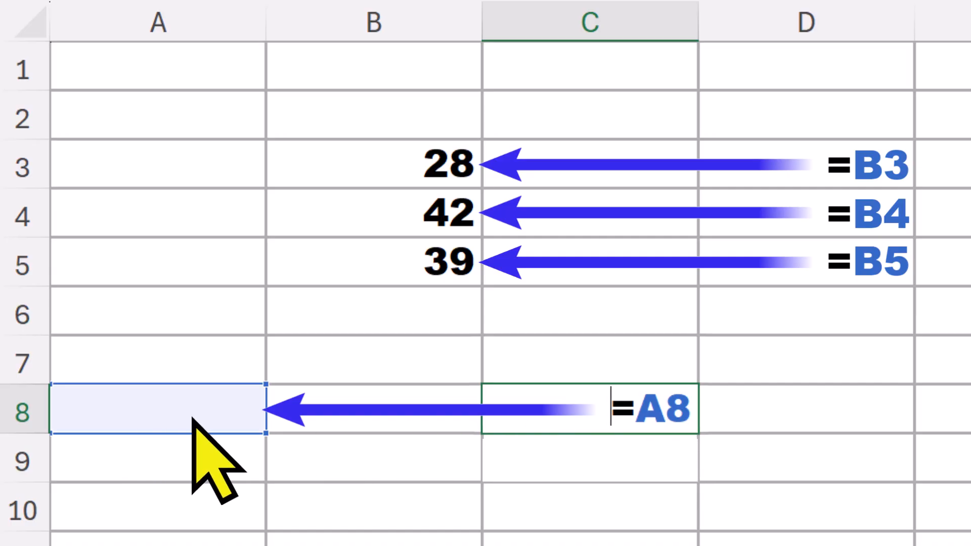
pyautogui.moveTo(183, 440)
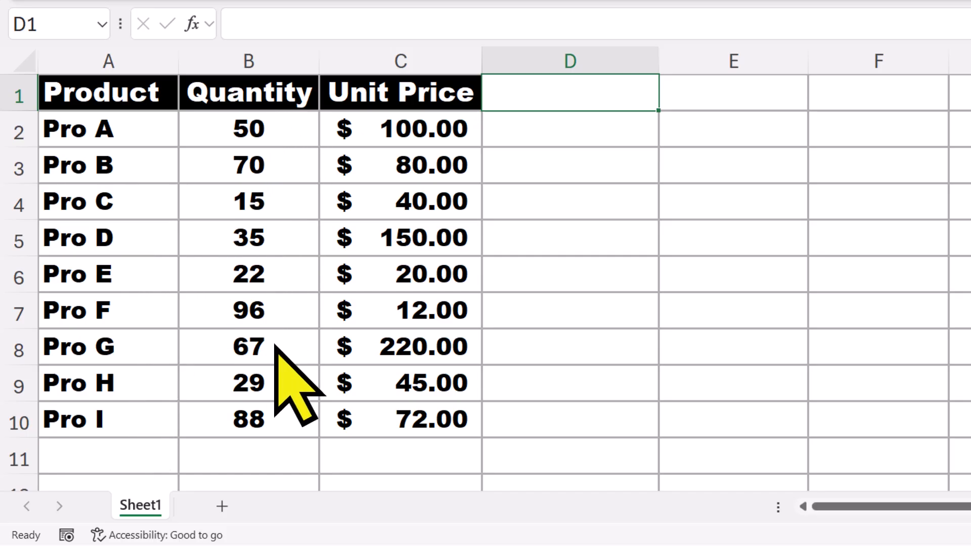
pyautogui.moveTo(477, 332)
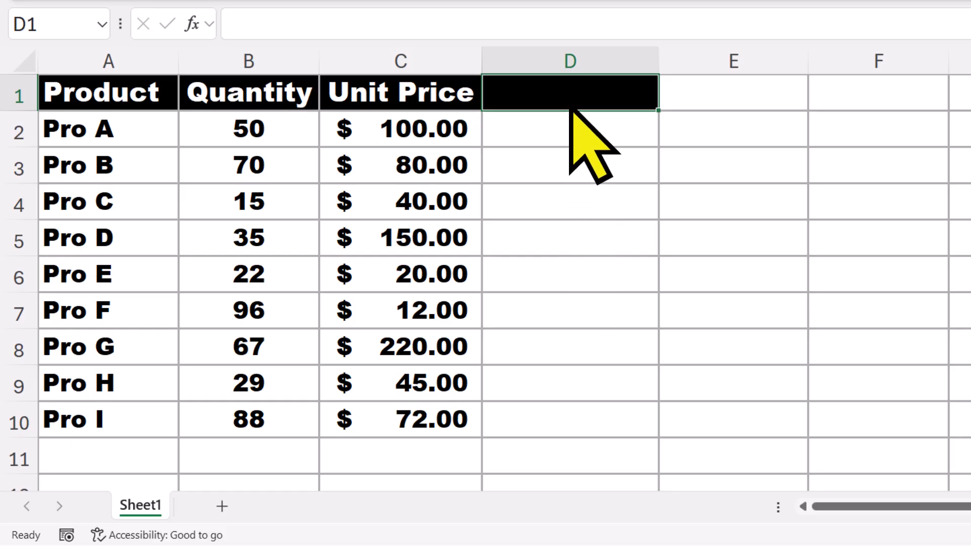
# Add the heading 'Total Price' in D1
pyautogui.write('Total Price')
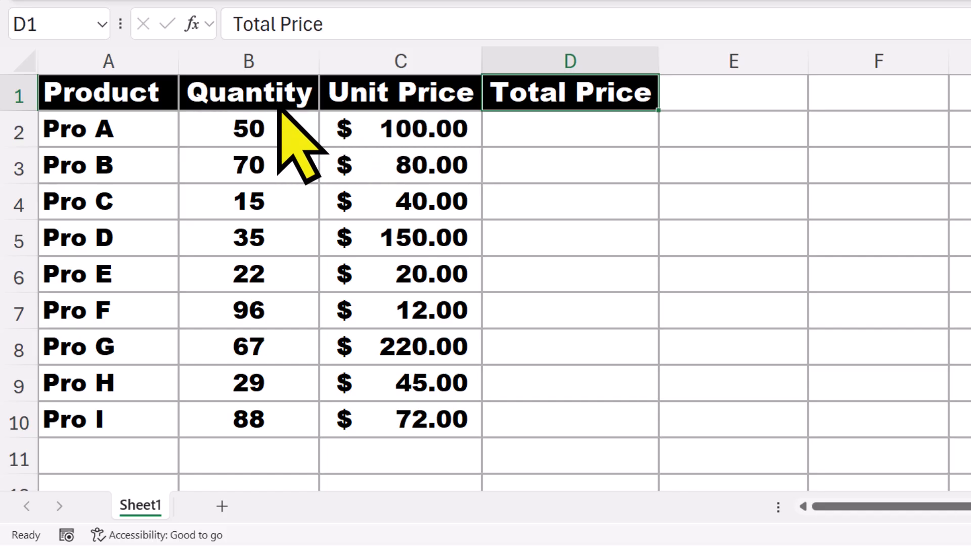
pyautogui.click(558, 132)
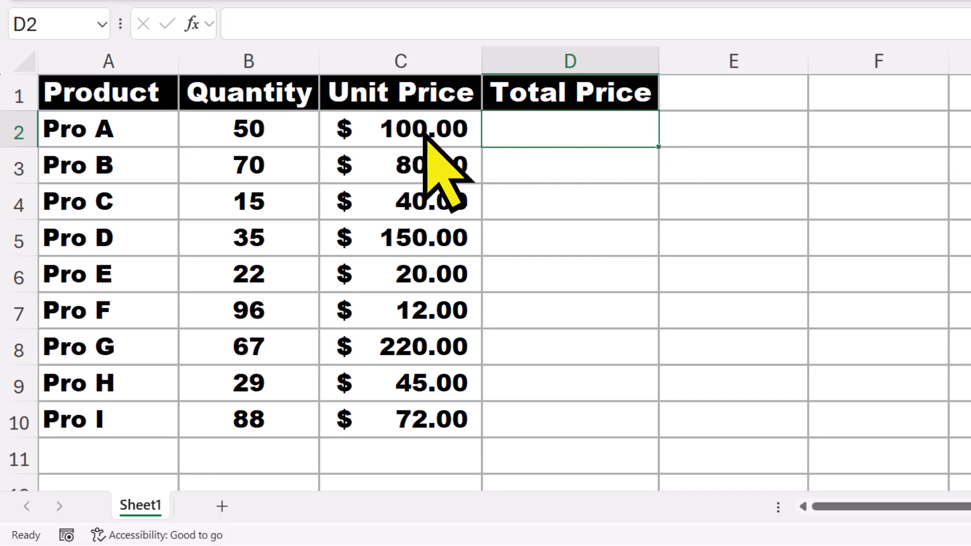
pyautogui.moveTo(36, 162)
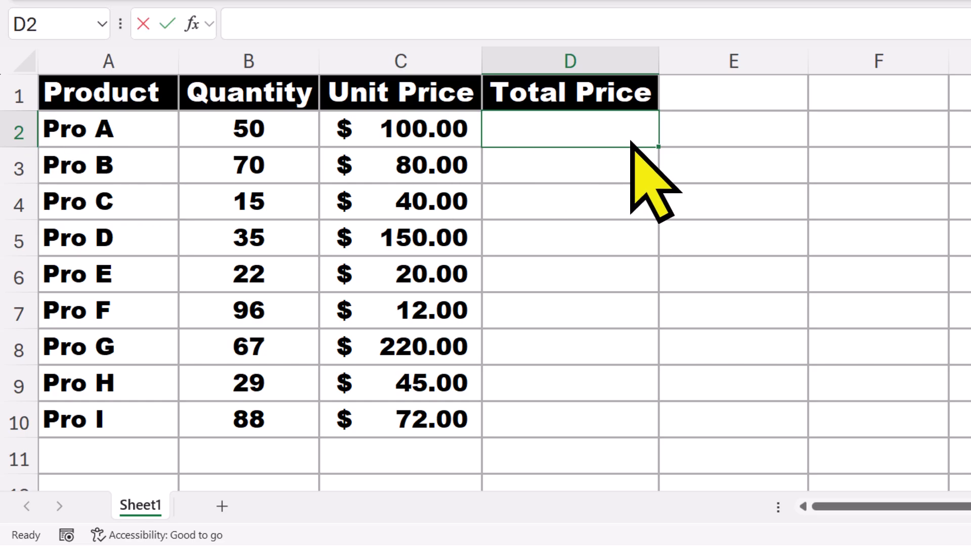
# Enter =C2*B2 in D2, giving Pro A a total of $5,000.00
pyautogui.write('=C2*')
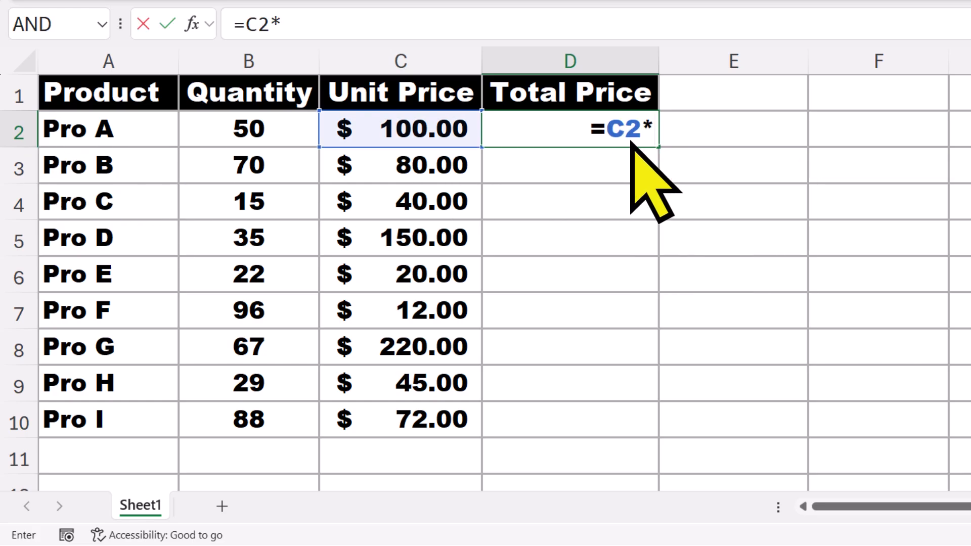
pyautogui.moveTo(251, 160)
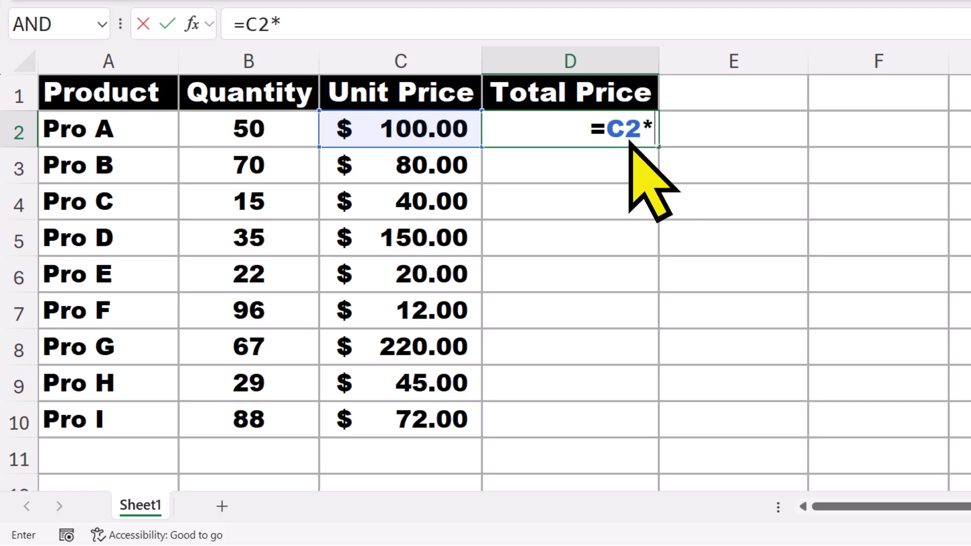
pyautogui.click(248, 128)
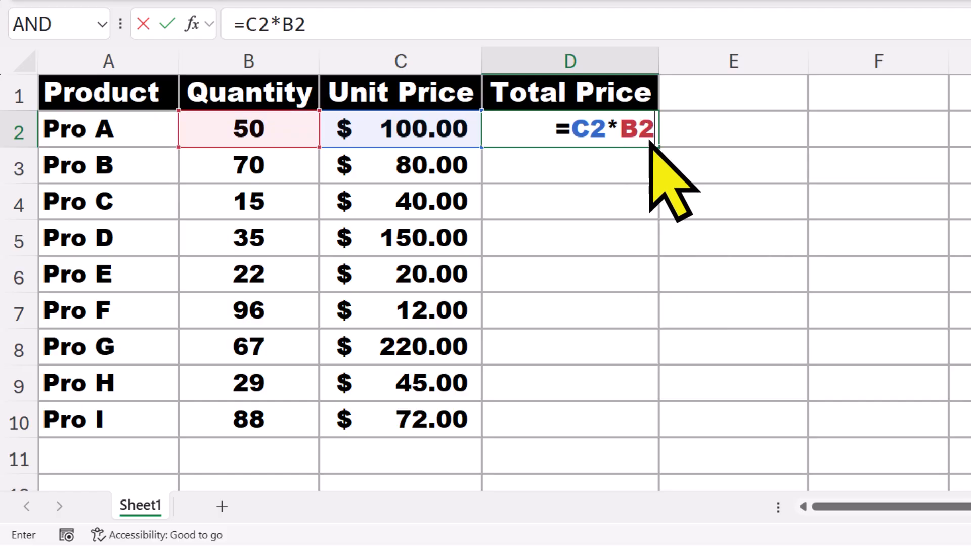
pyautogui.press('Enter')
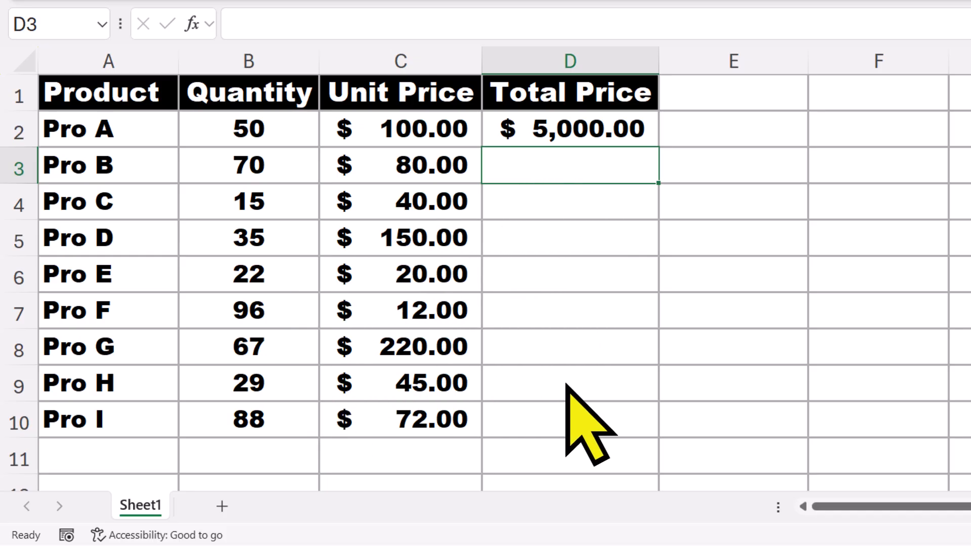
pyautogui.moveTo(583, 188)
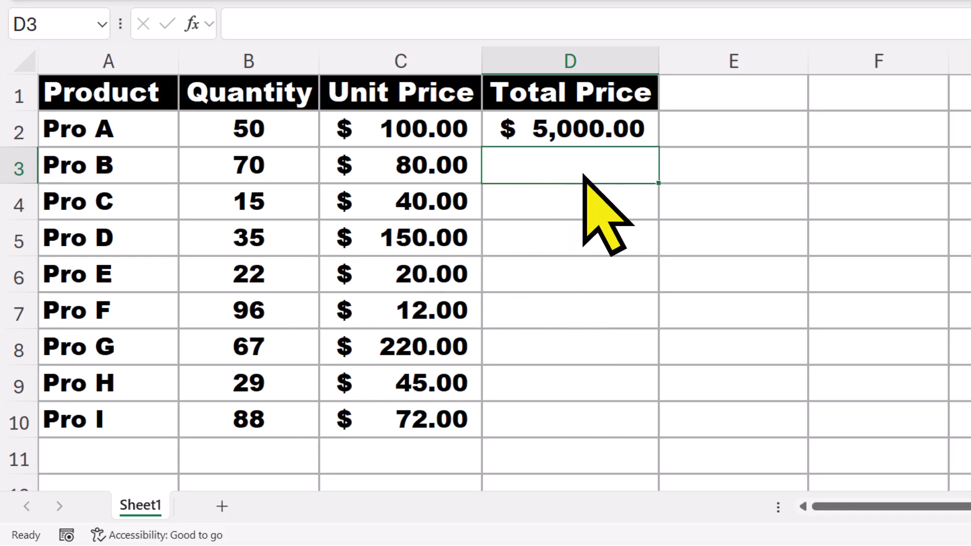
pyautogui.moveTo(568, 207)
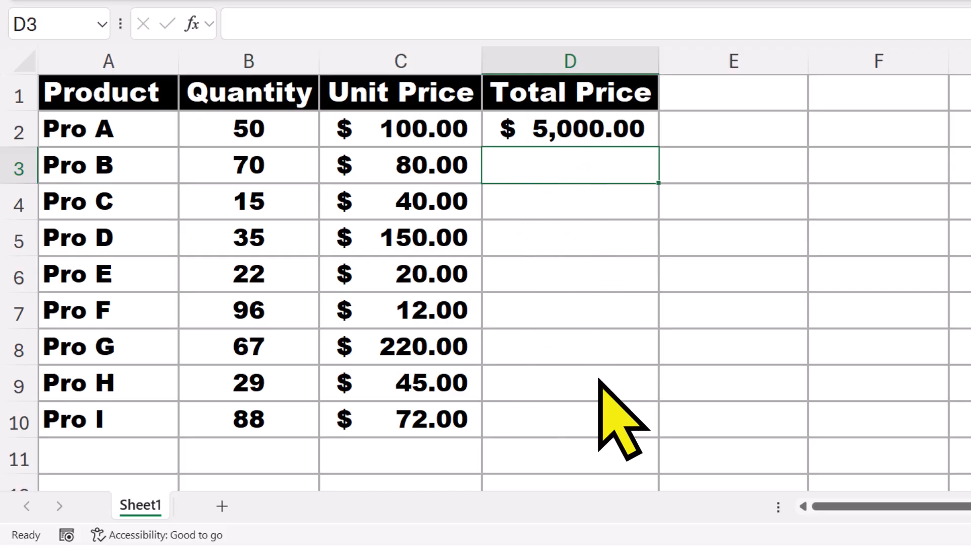
pyautogui.moveTo(582, 233)
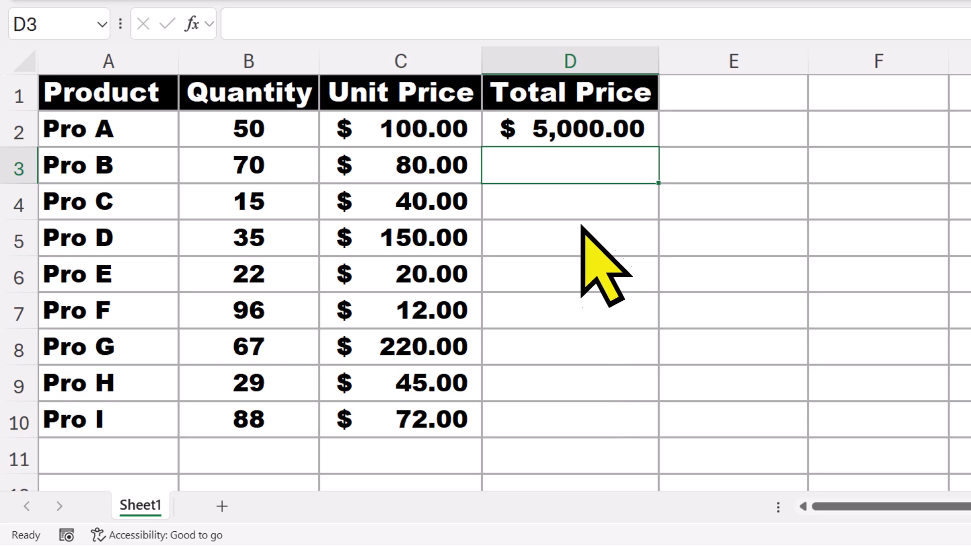
# Fill the D2 total formula down to D10 for Pro A through Pro I
pyautogui.click(570, 128)
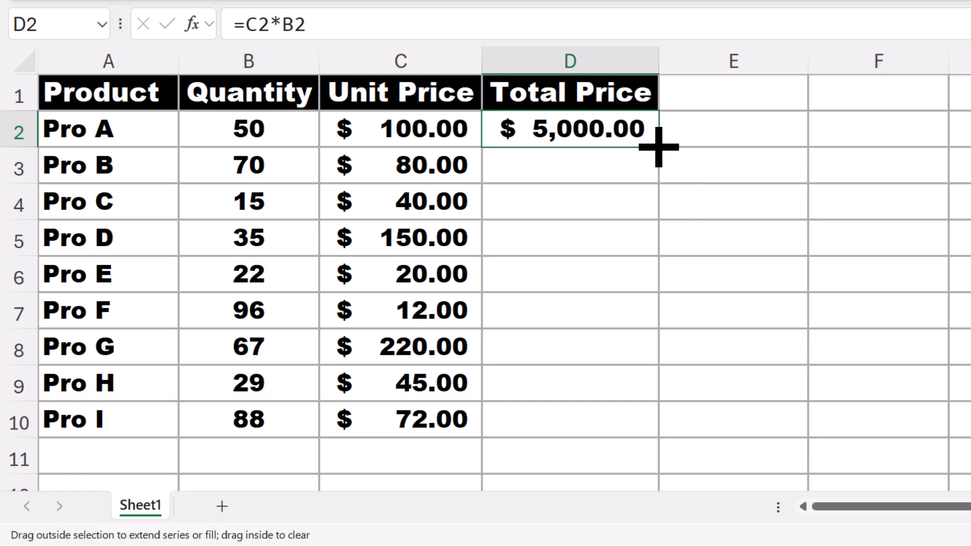
pyautogui.moveTo(657, 147); pyautogui.dragTo(657, 379)
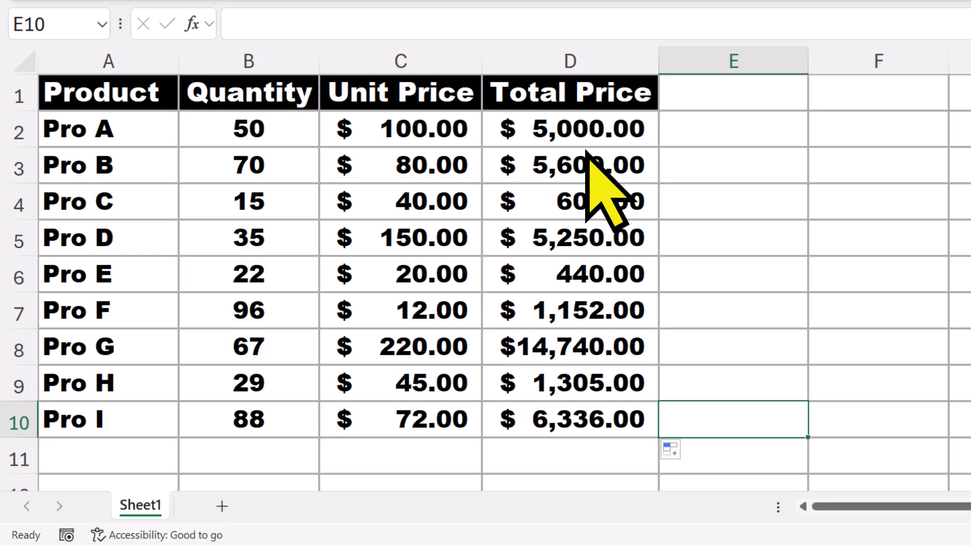
pyautogui.moveTo(518, 375)
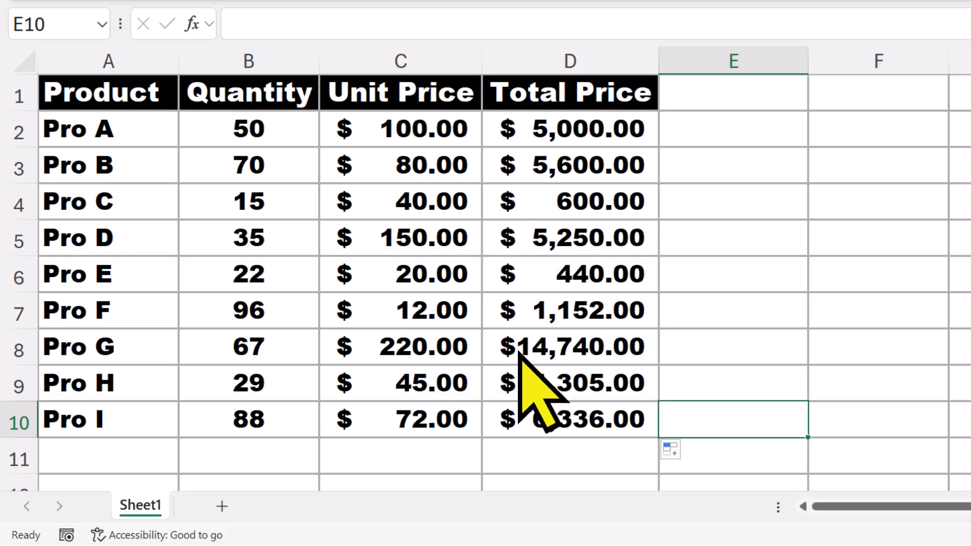
pyautogui.moveTo(724, 404)
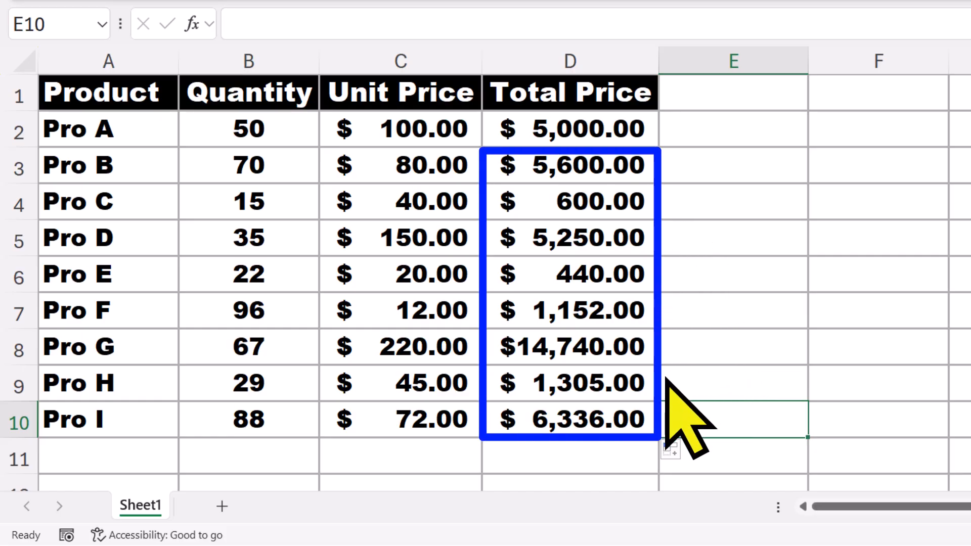
pyautogui.moveTo(534, 276)
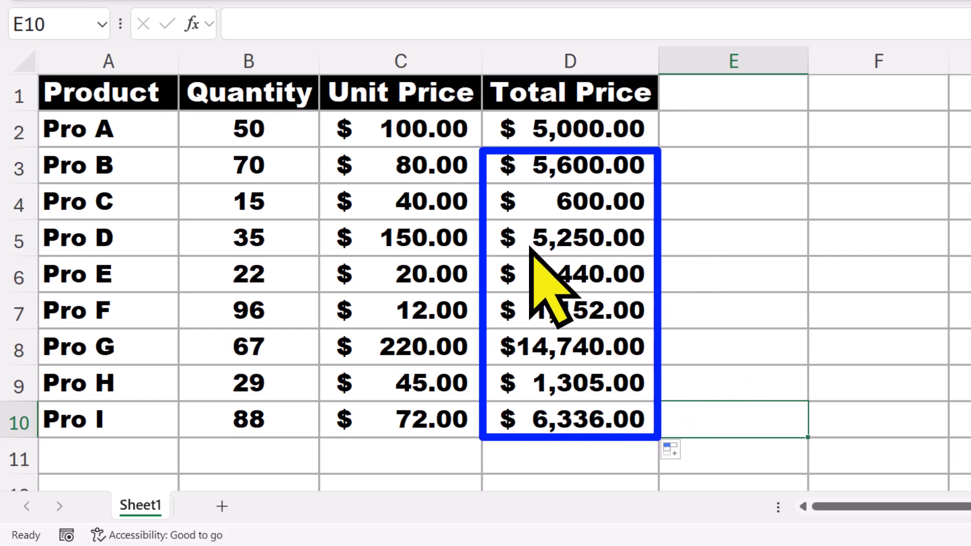
pyautogui.moveTo(673, 451)
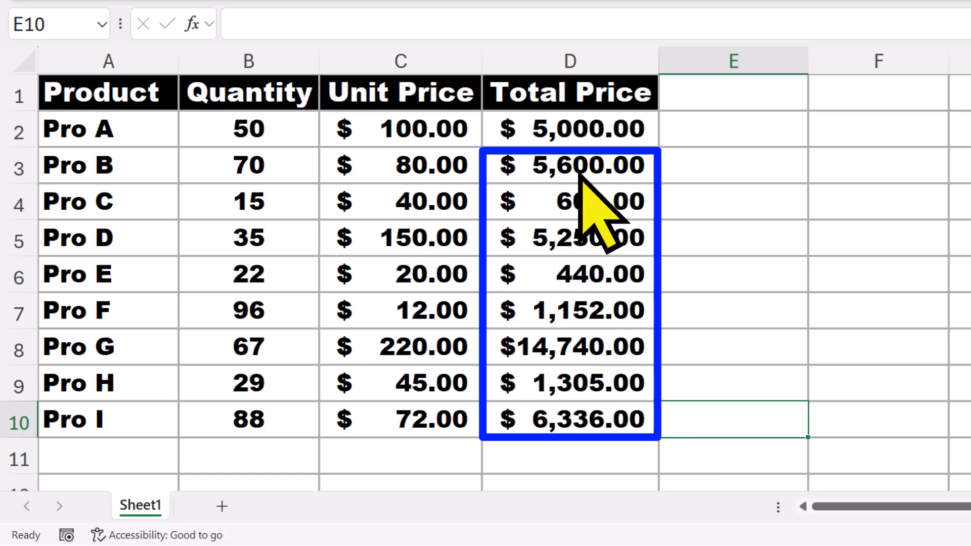
pyautogui.write('=C3*B3')
pyautogui.click(570, 201)
pyautogui.write('=C4*B4')
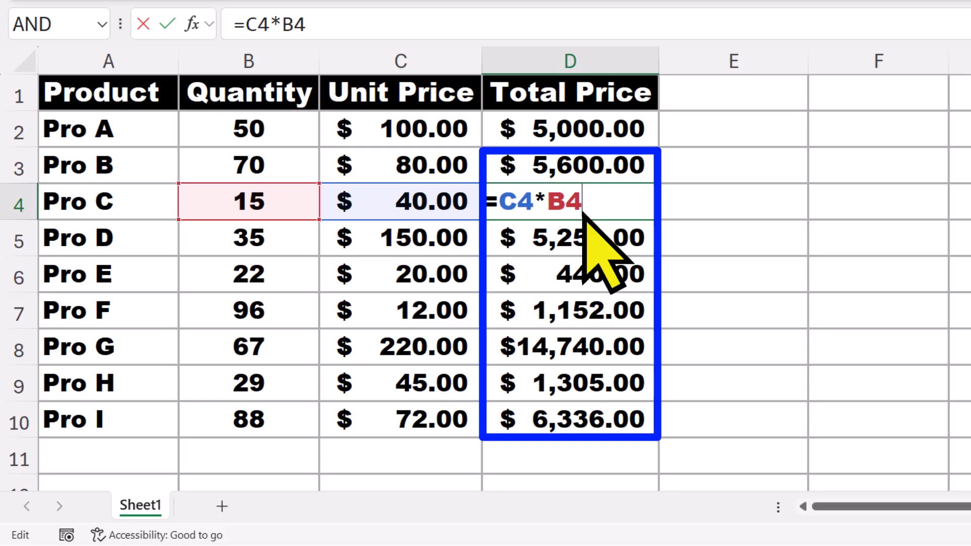
pyautogui.press('Enter')
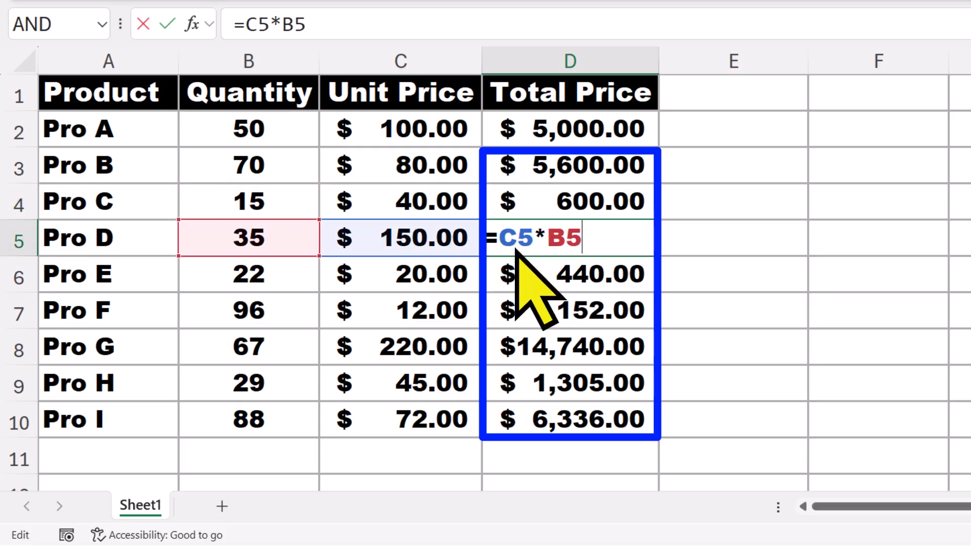
pyautogui.moveTo(588, 384)
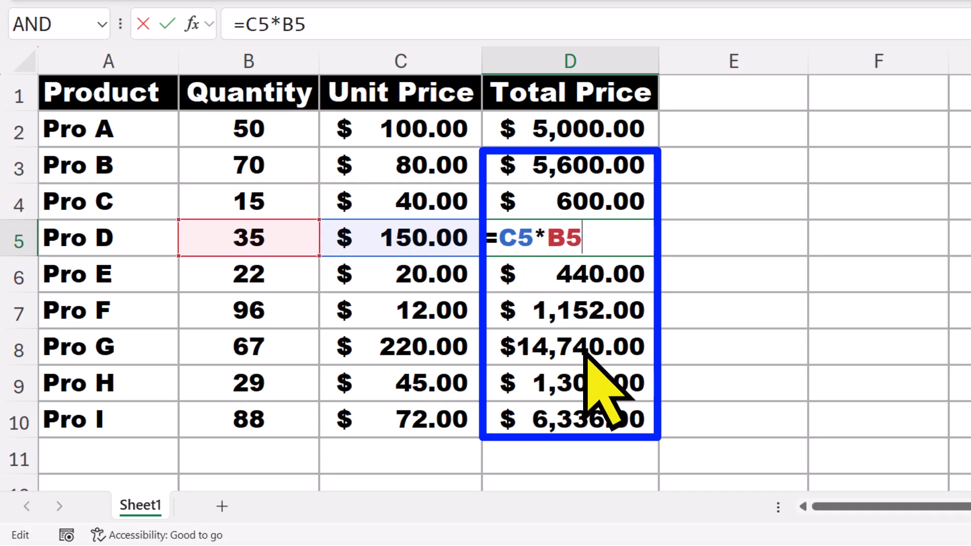
pyautogui.press('Enter')
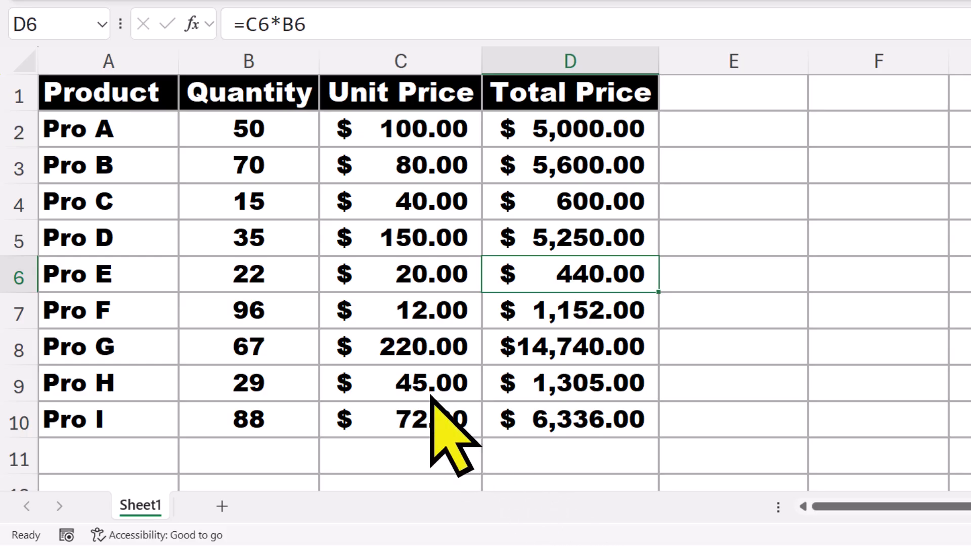
pyautogui.moveTo(695, 356)
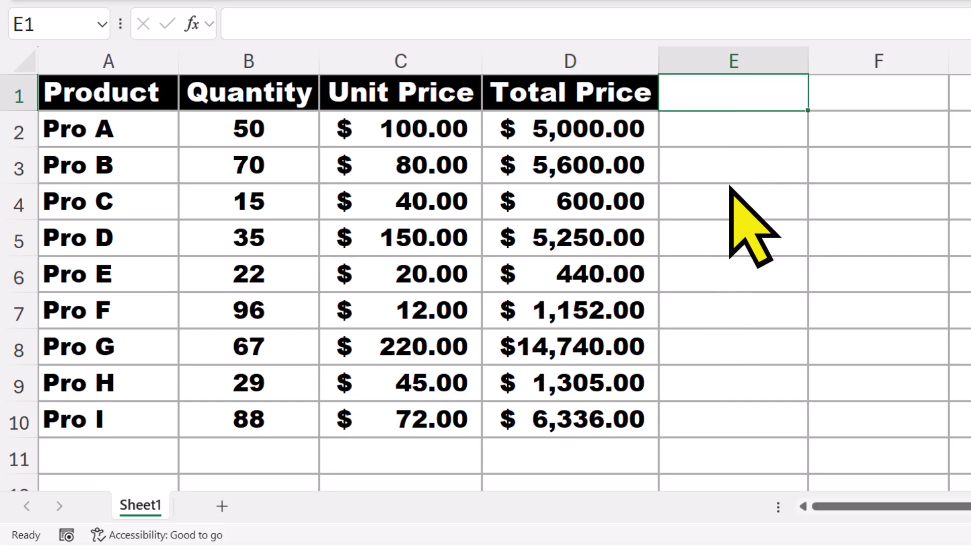
# Add a Discount heading in E1 and enter the =D2*5% formula in E2
pyautogui.write('Disc')
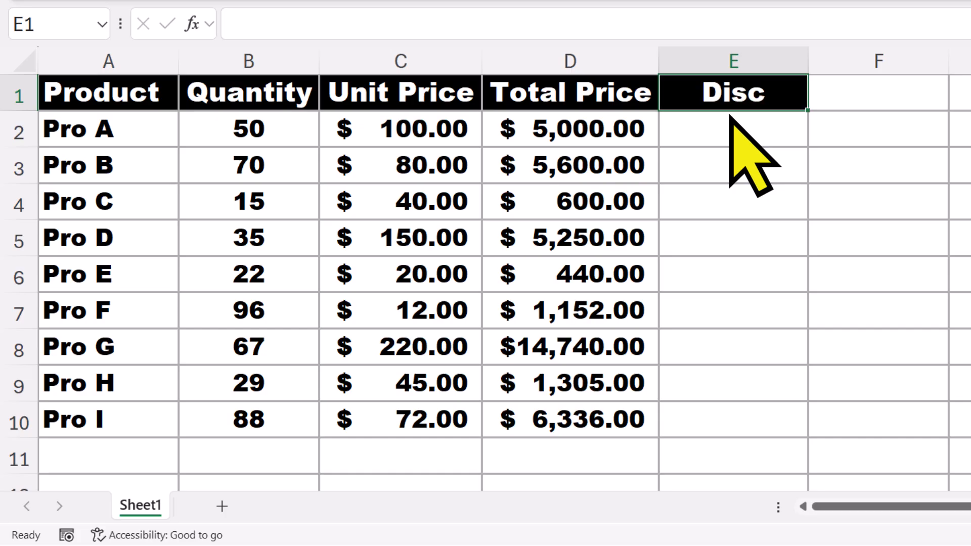
pyautogui.write('Discount')
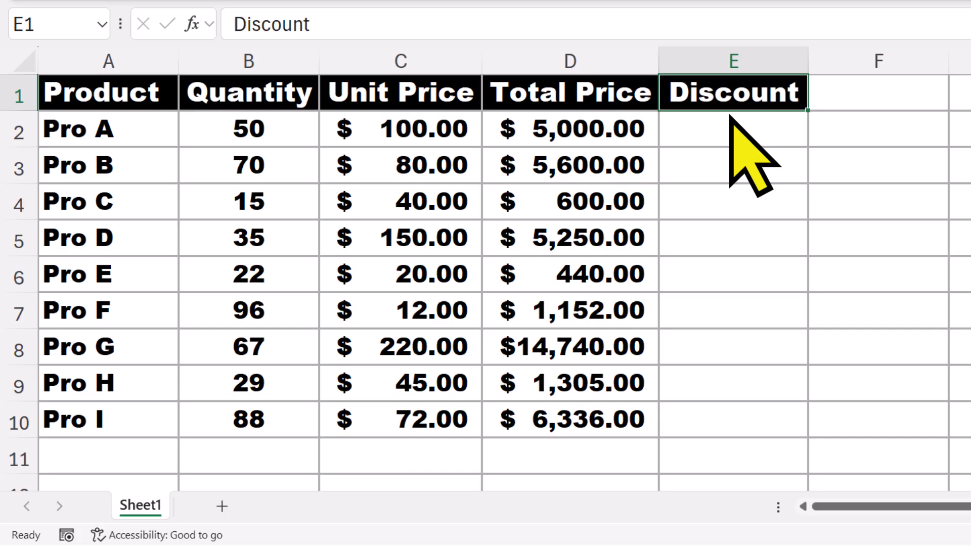
pyautogui.click(732, 129)
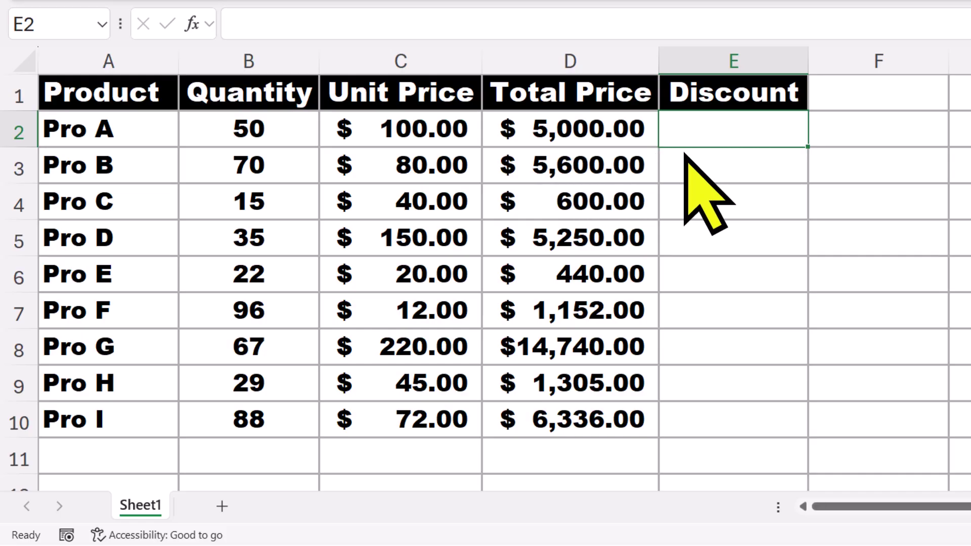
pyautogui.write('=D2')
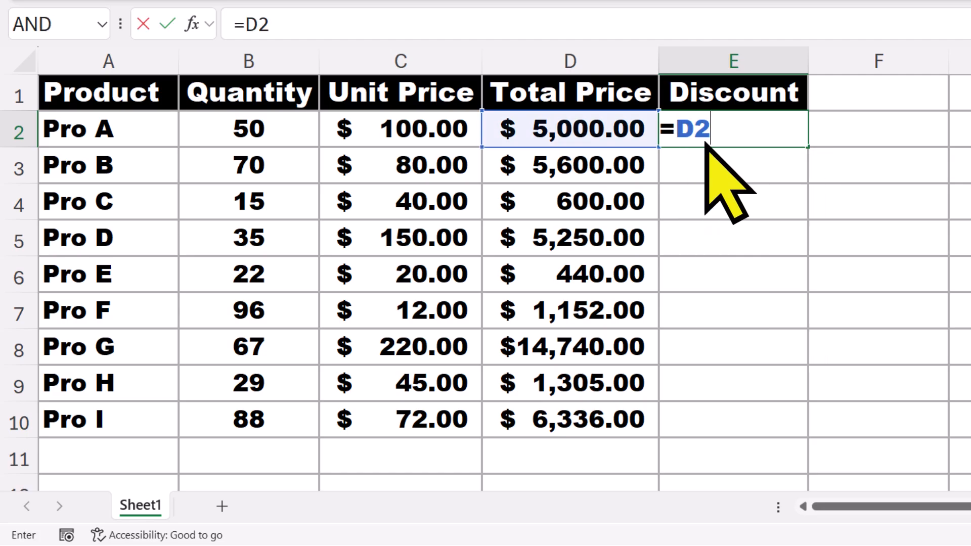
pyautogui.moveTo(577, 167)
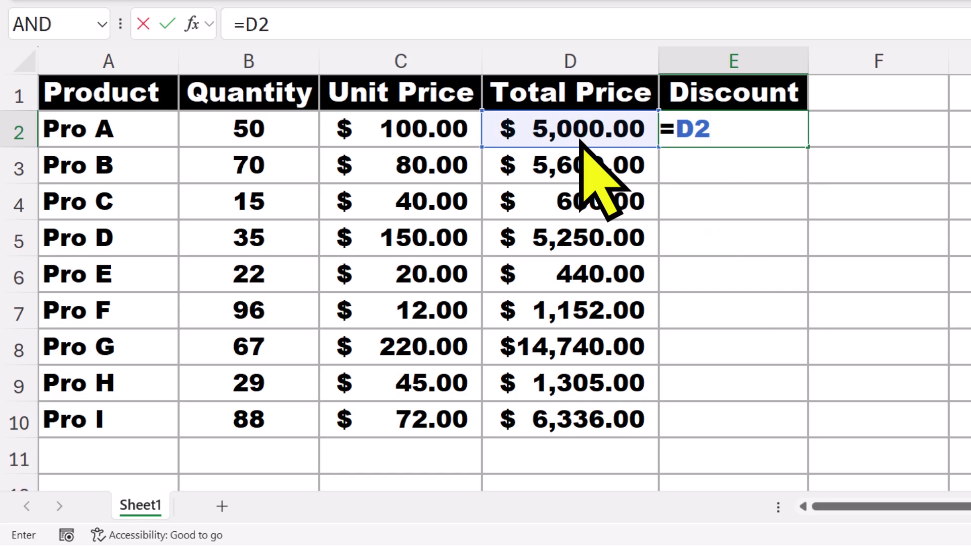
pyautogui.write('*')
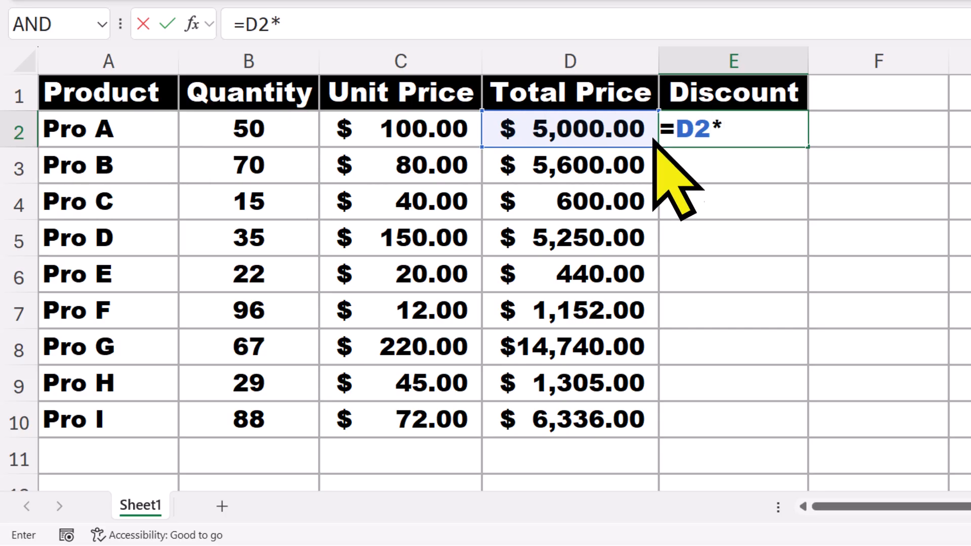
pyautogui.write('5%')
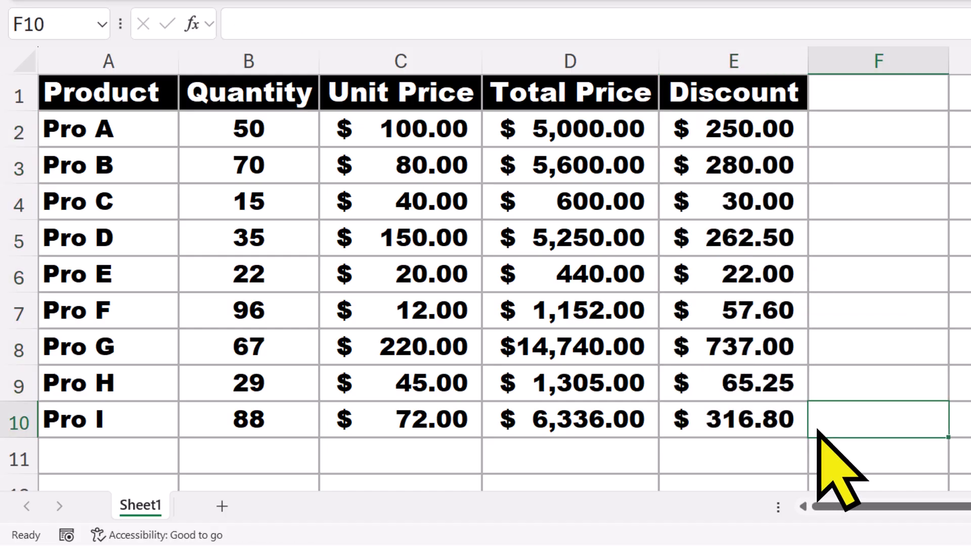
pyautogui.moveTo(815, 247)
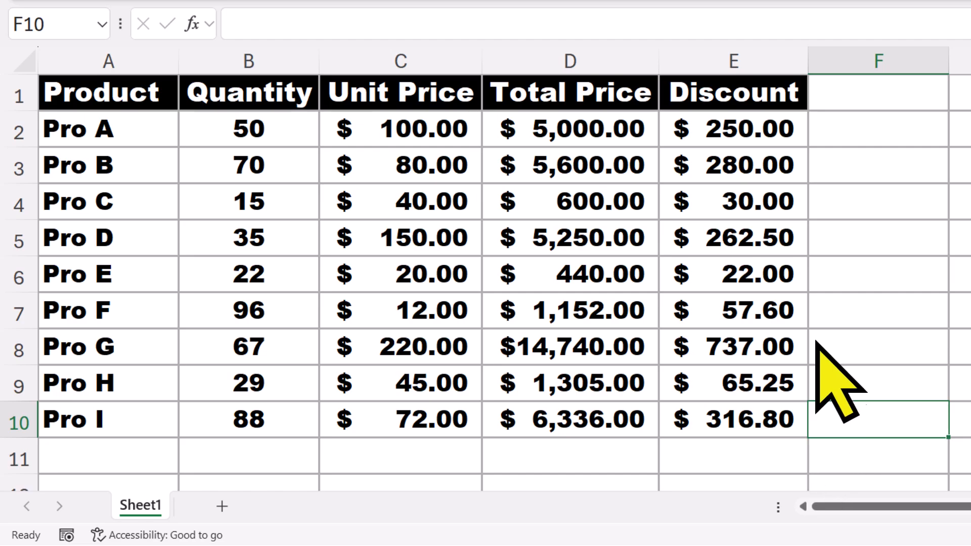
# Put the 5% rate in F2 and change Pro A's discount formula to =D2*F2
pyautogui.click(883, 129)
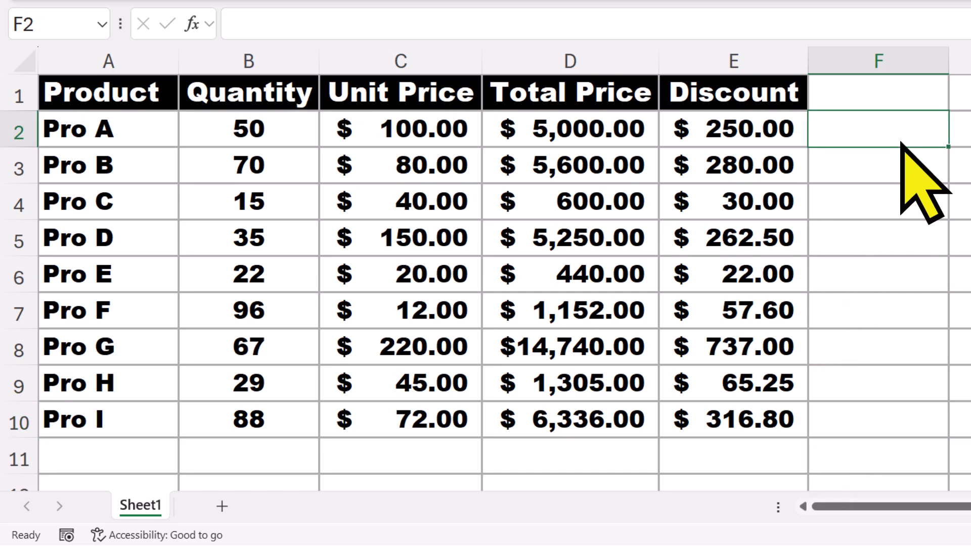
pyautogui.write('5%')
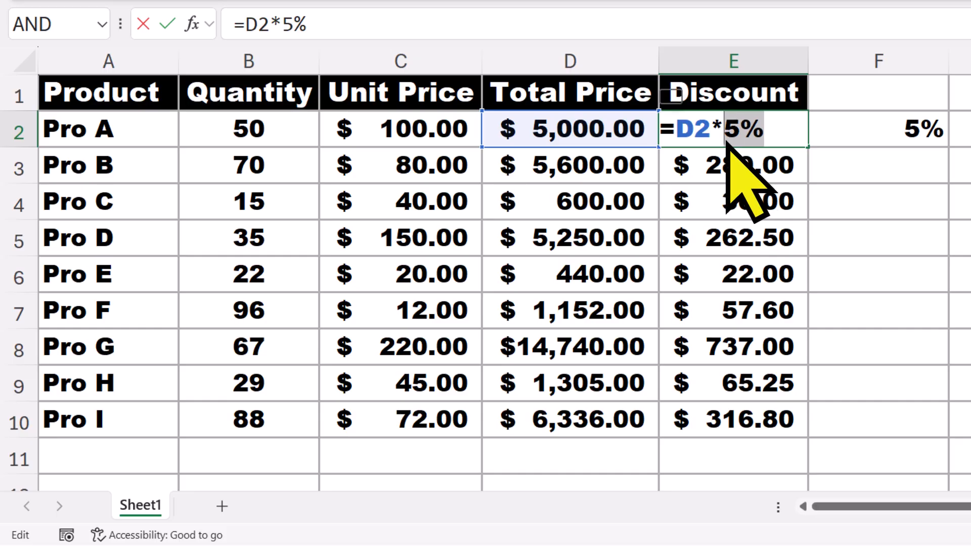
pyautogui.press('Backspace')
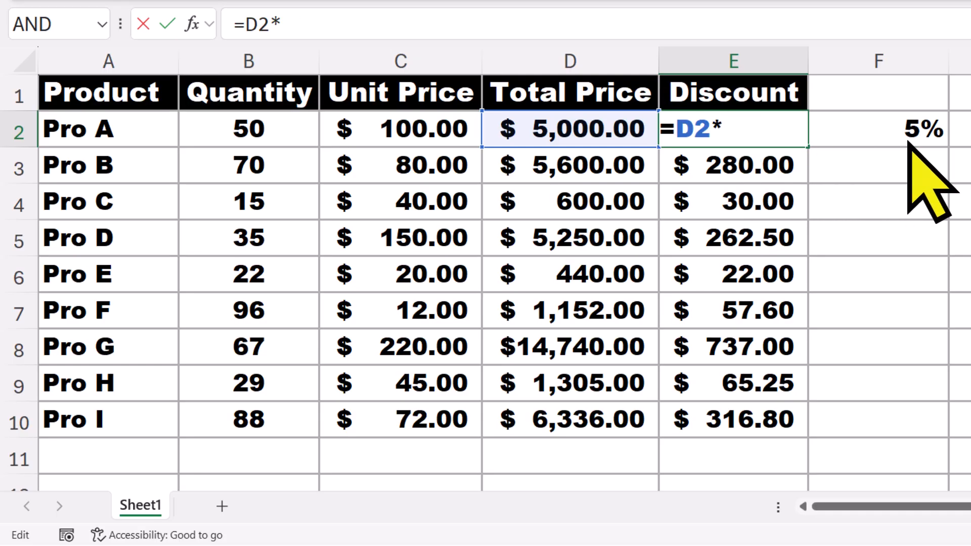
pyautogui.click(882, 128)
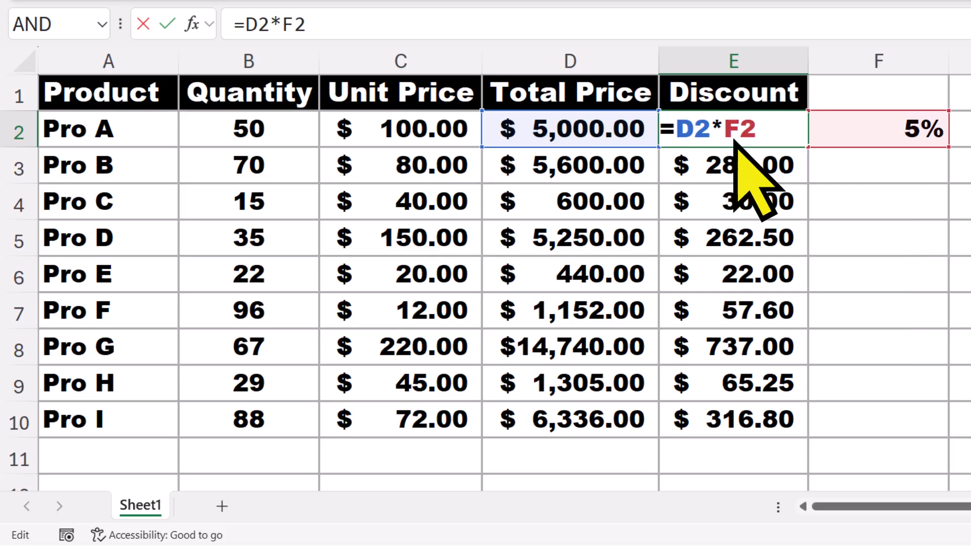
pyautogui.press('Enter')
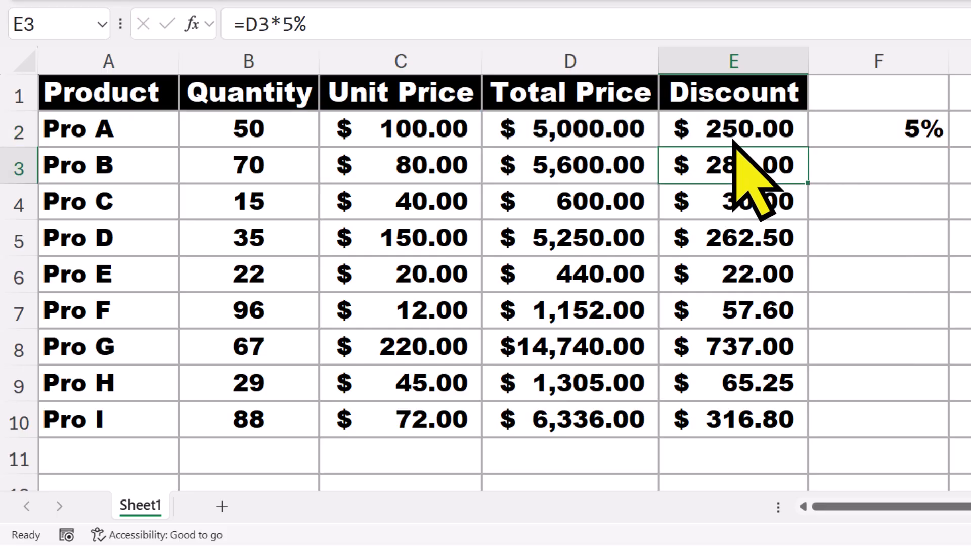
pyautogui.click(734, 128)
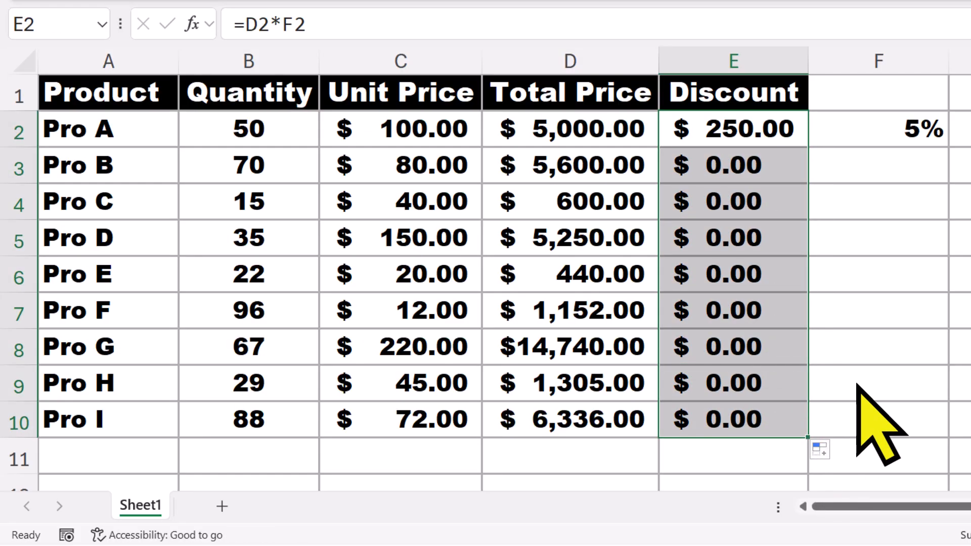
pyautogui.click(883, 382)
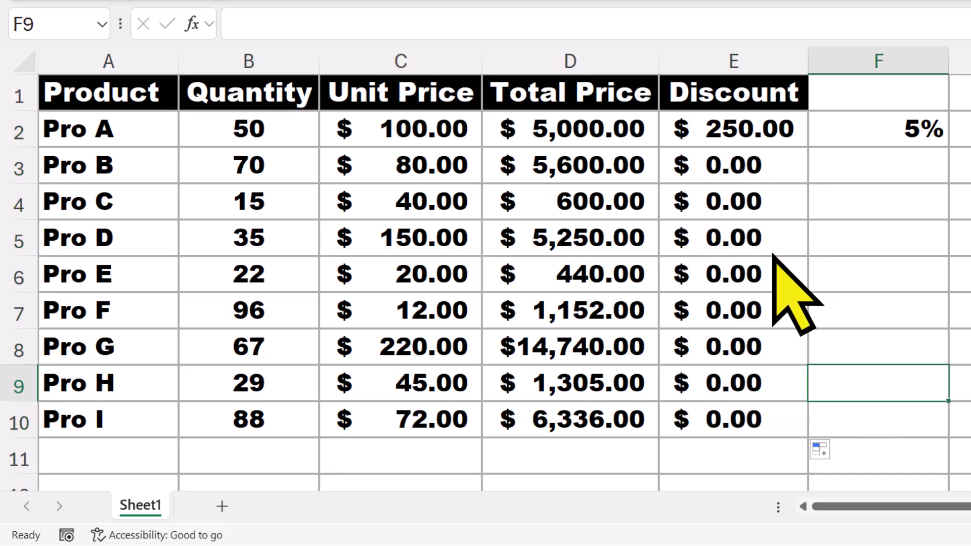
pyautogui.moveTo(782, 349)
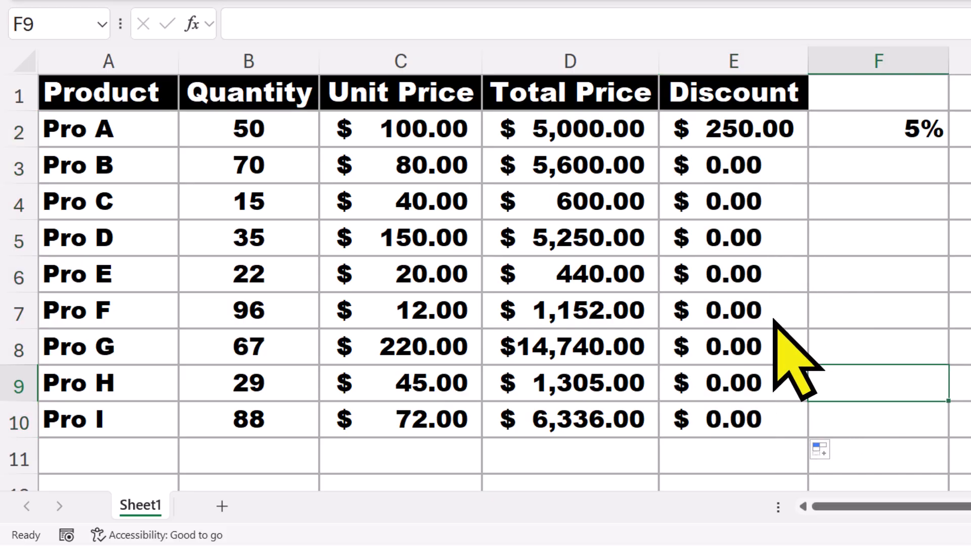
pyautogui.click(733, 129)
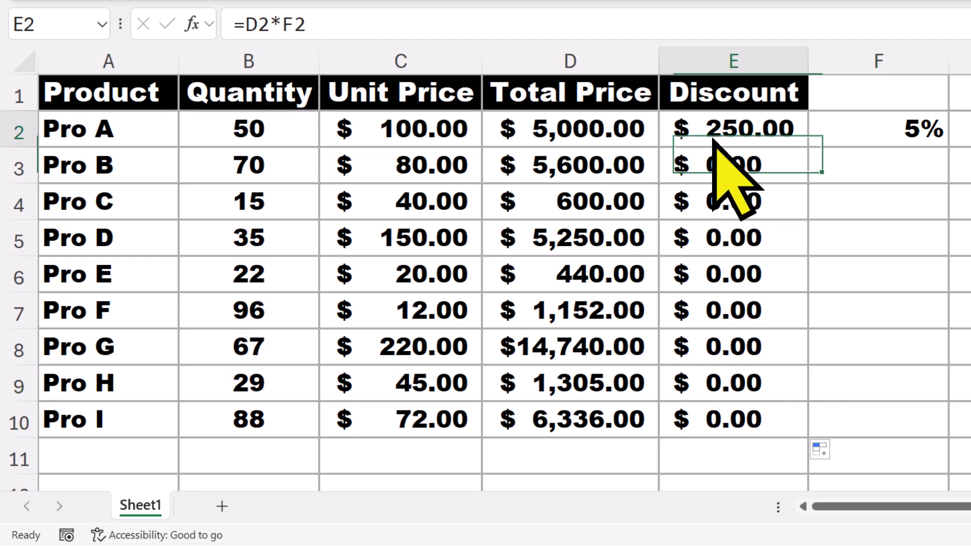
pyautogui.doubleClick(733, 127)
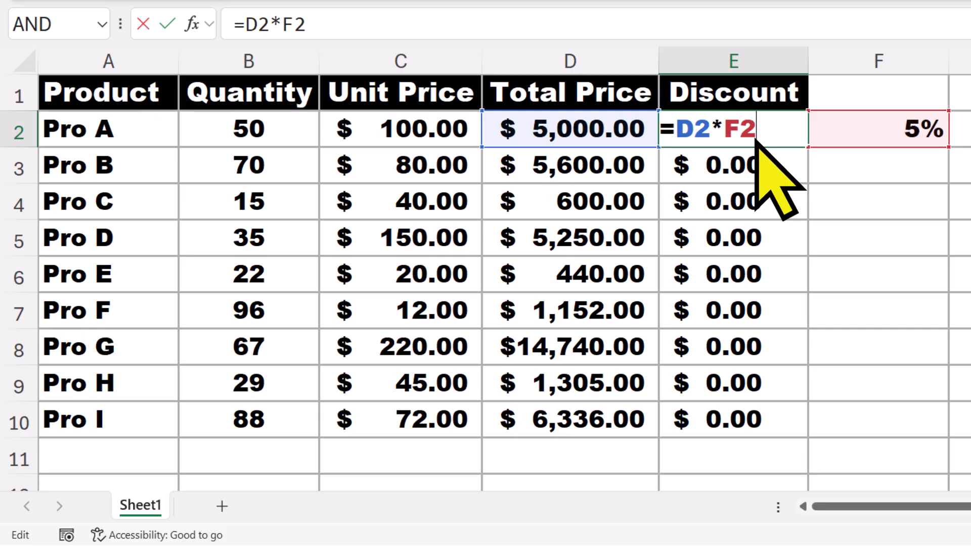
pyautogui.press('Enter')
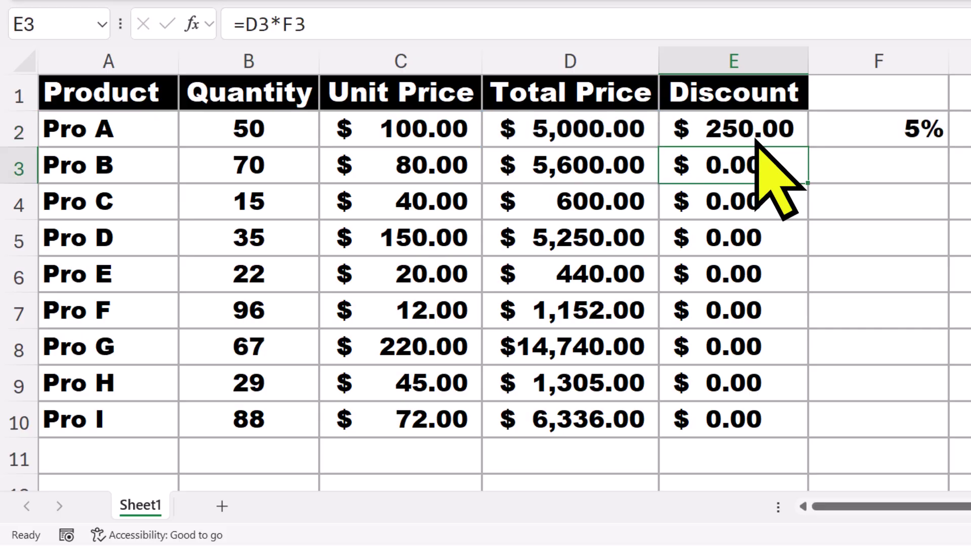
pyautogui.doubleClick(733, 164)
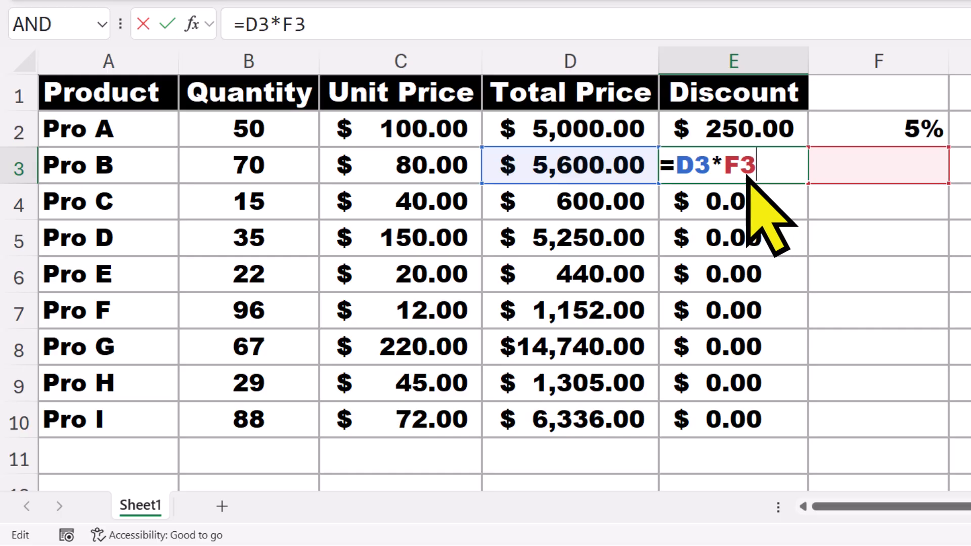
pyautogui.moveTo(822, 187)
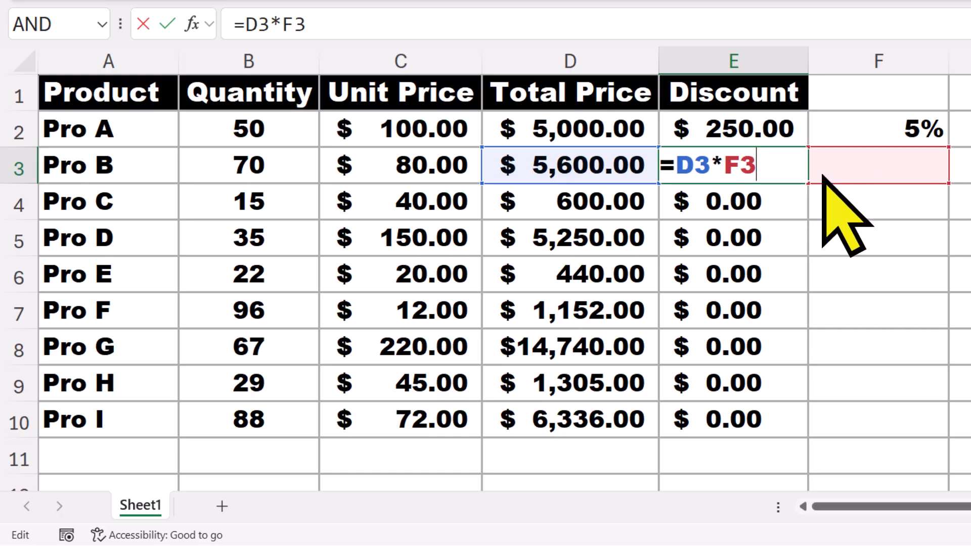
pyautogui.moveTo(876, 202)
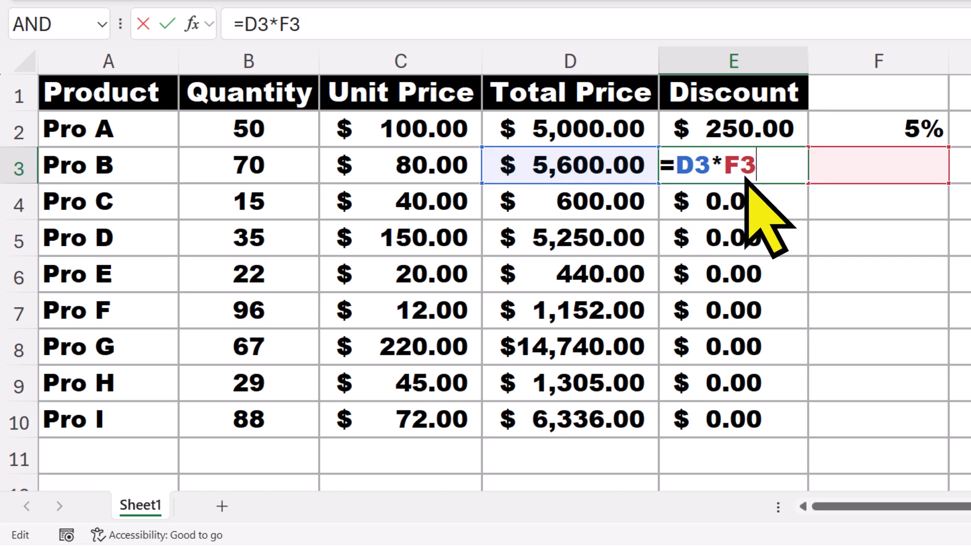
pyautogui.press('Enter')
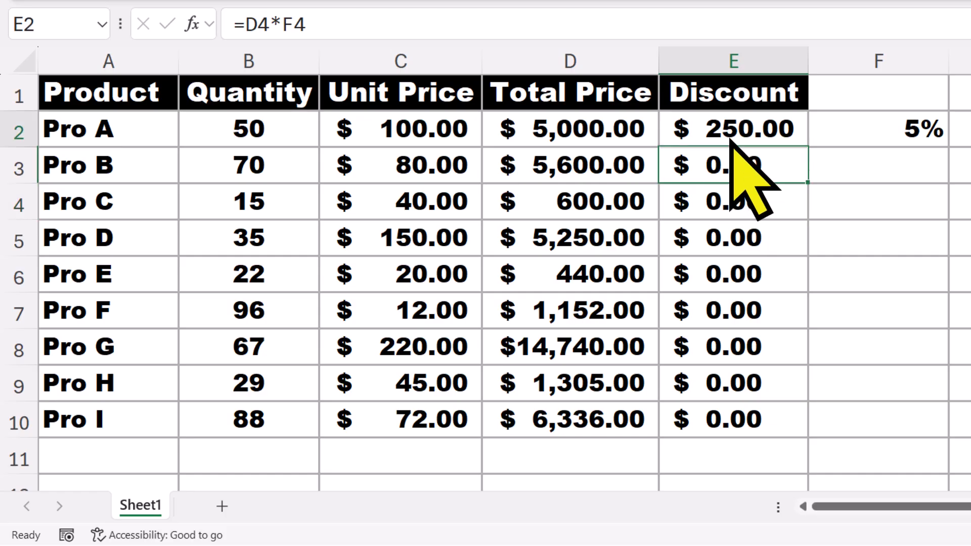
pyautogui.doubleClick(732, 128)
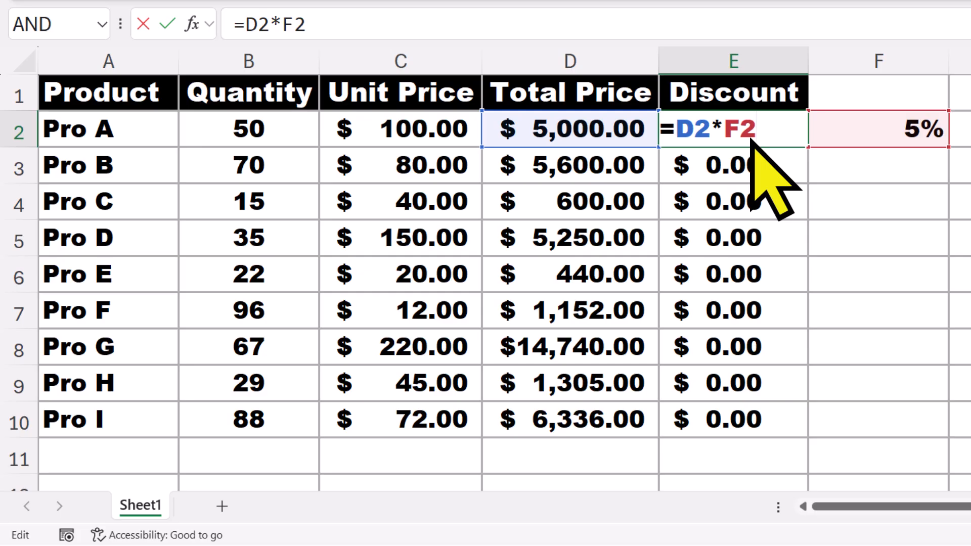
pyautogui.moveTo(748, 165)
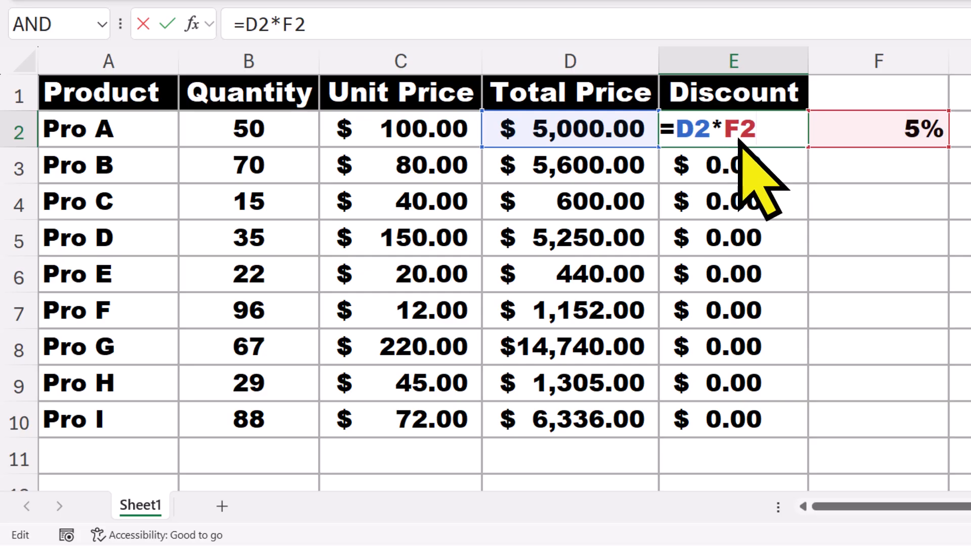
# Lock the rate as =D2*$F$2 in E2 and fill the discount formula down to E10
pyautogui.press('F4')
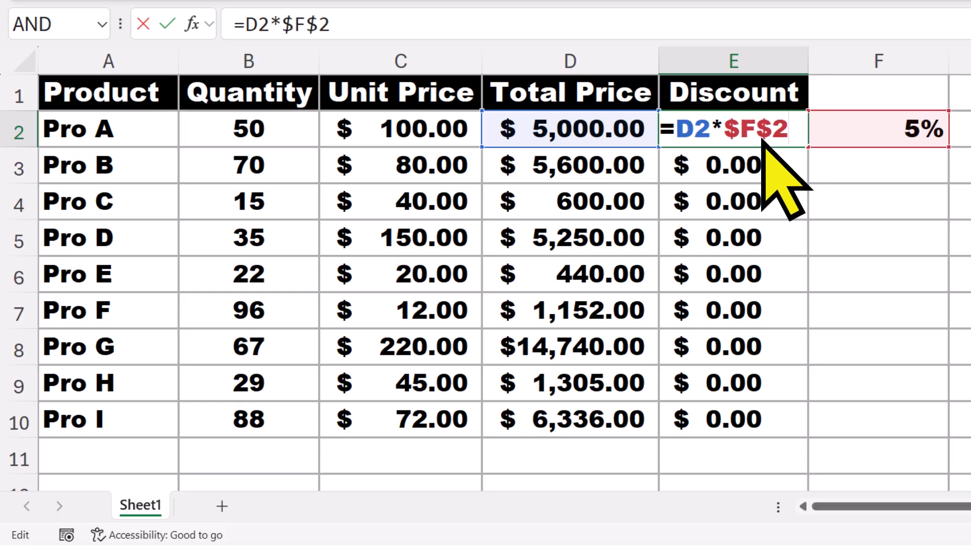
pyautogui.press('Enter')
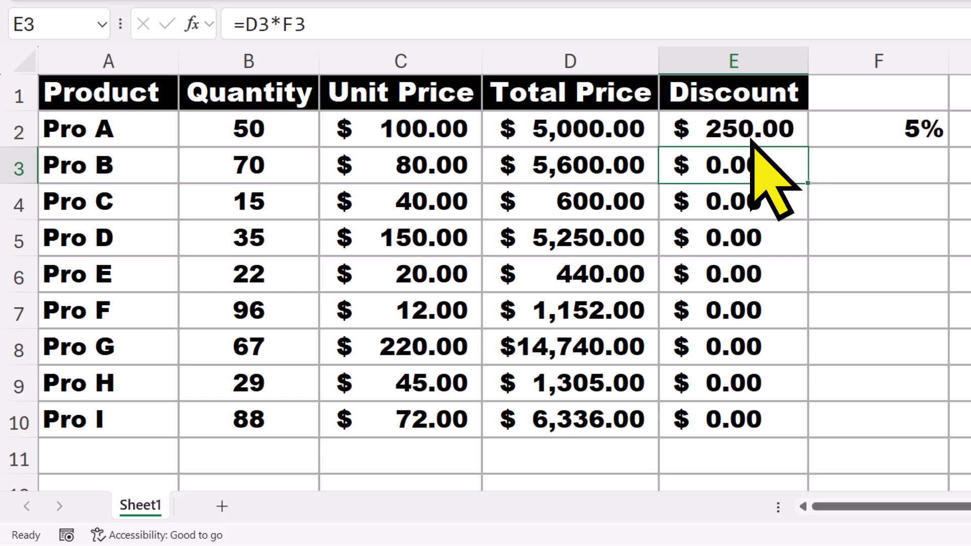
pyautogui.click(734, 128)
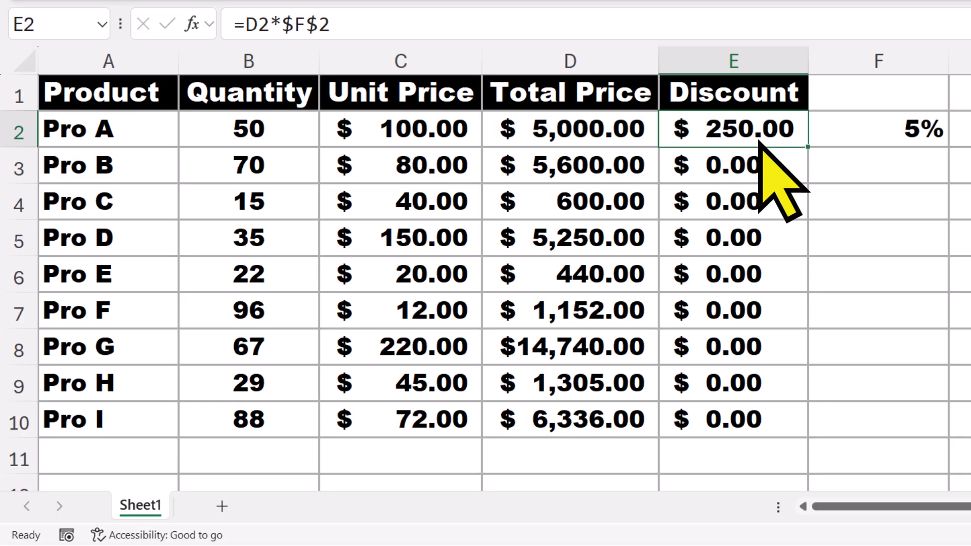
pyautogui.moveTo(805, 149); pyautogui.dragTo(806, 421)
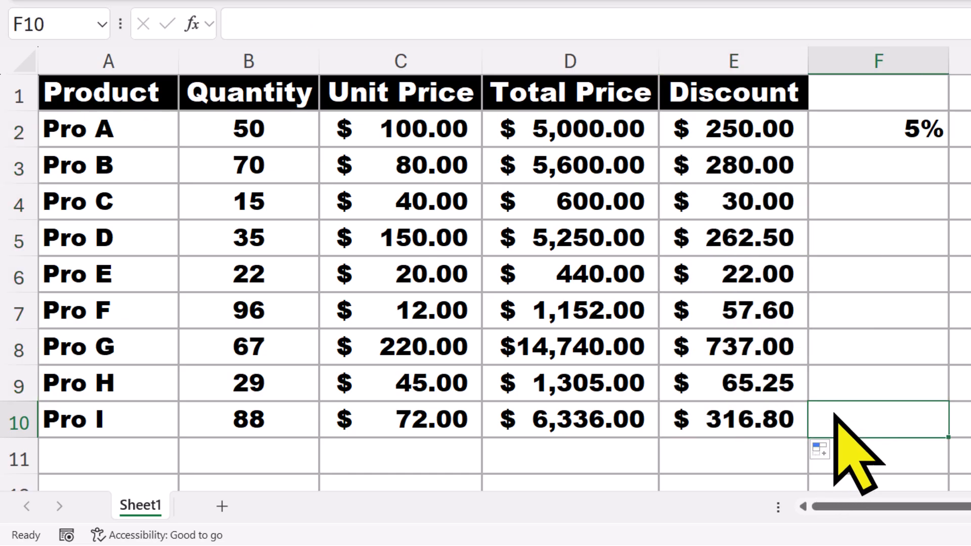
pyautogui.moveTo(801, 186)
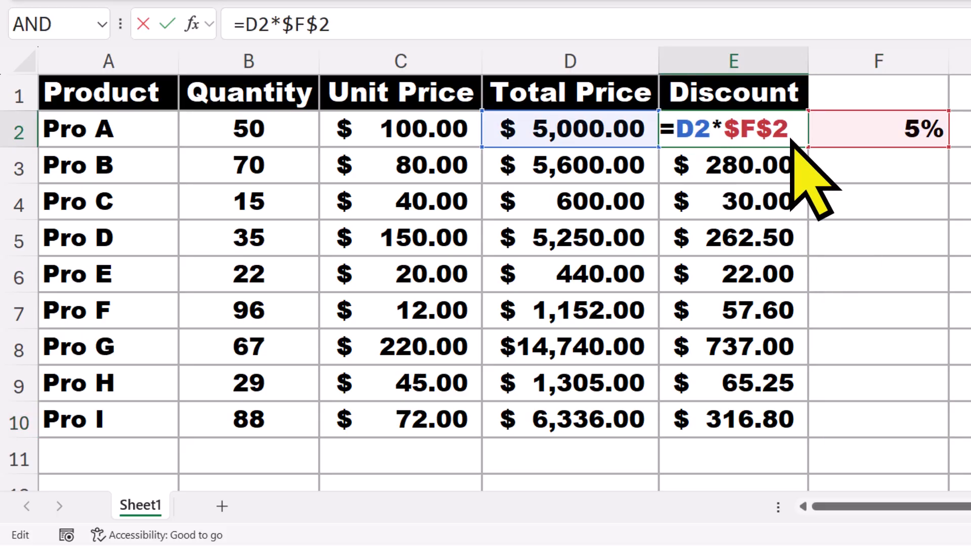
pyautogui.moveTo(790, 156)
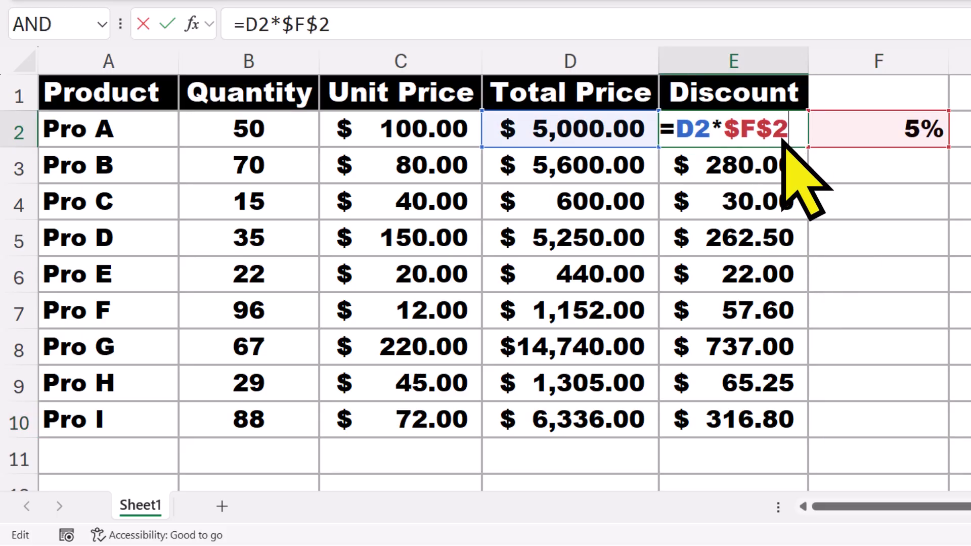
pyautogui.moveTo(755, 170)
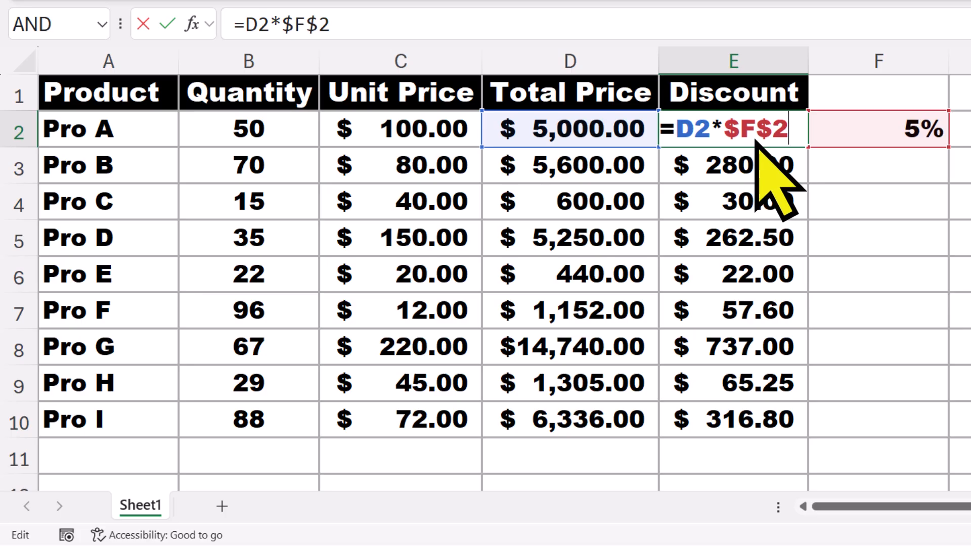
pyautogui.press('Enter')
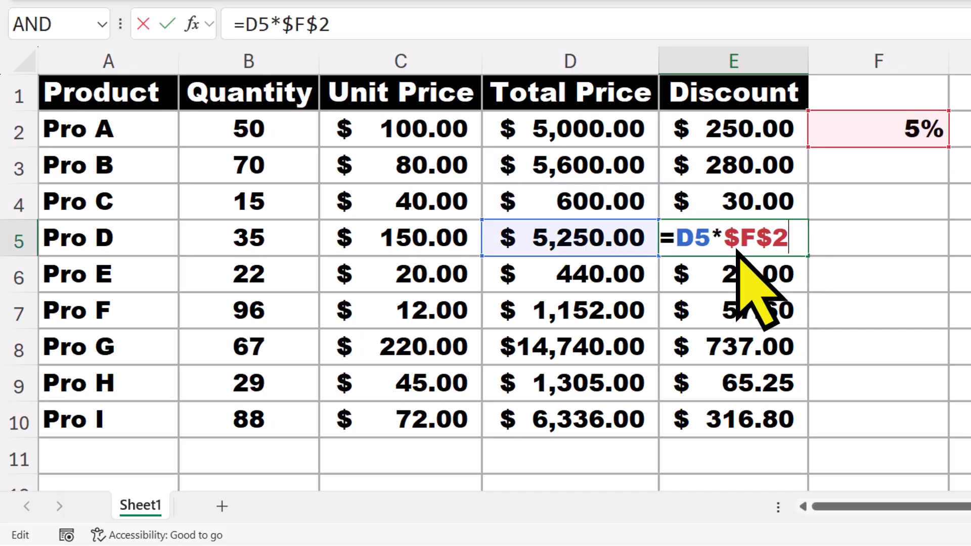
# Change the discount rate in F2 to 6%, recalculating Pro A's discount to $300.00
pyautogui.press('Enter')
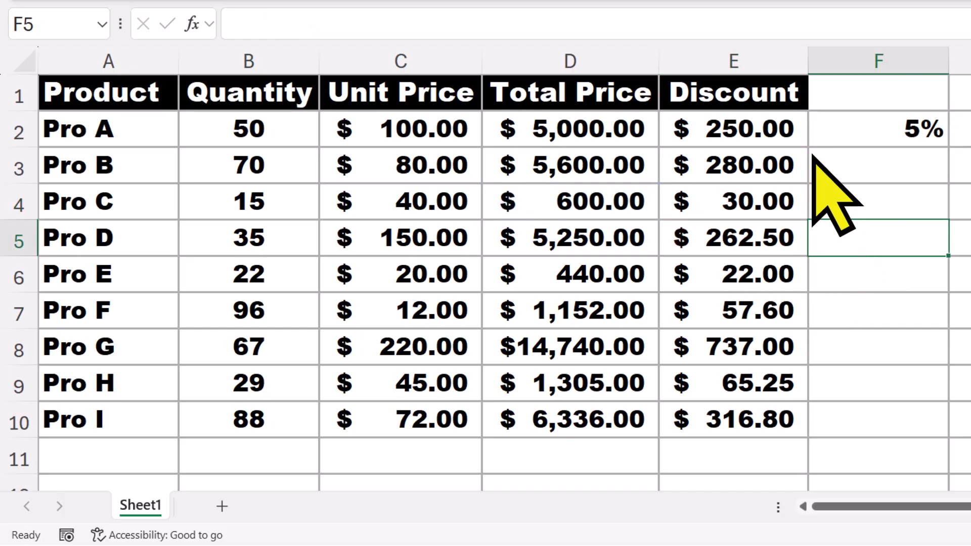
pyautogui.click(882, 129)
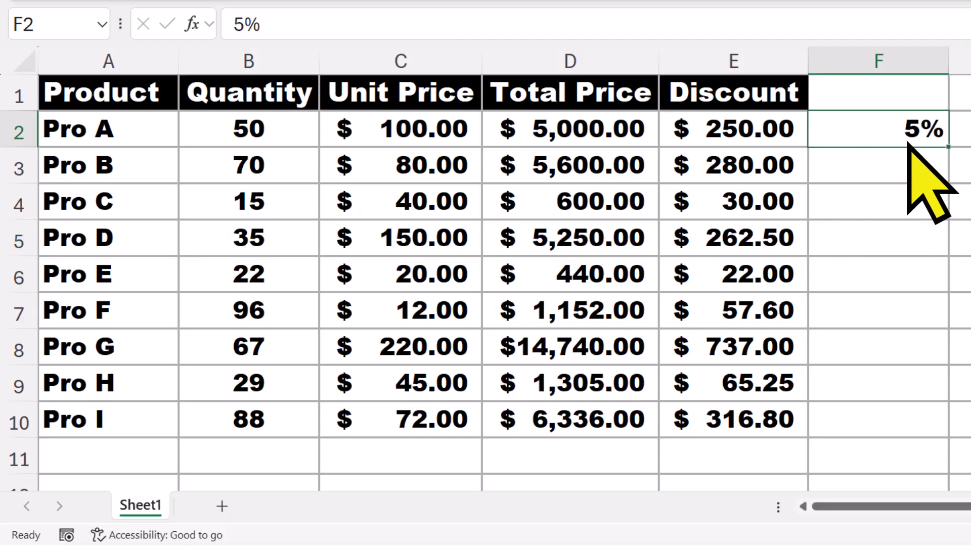
pyautogui.write('6%')
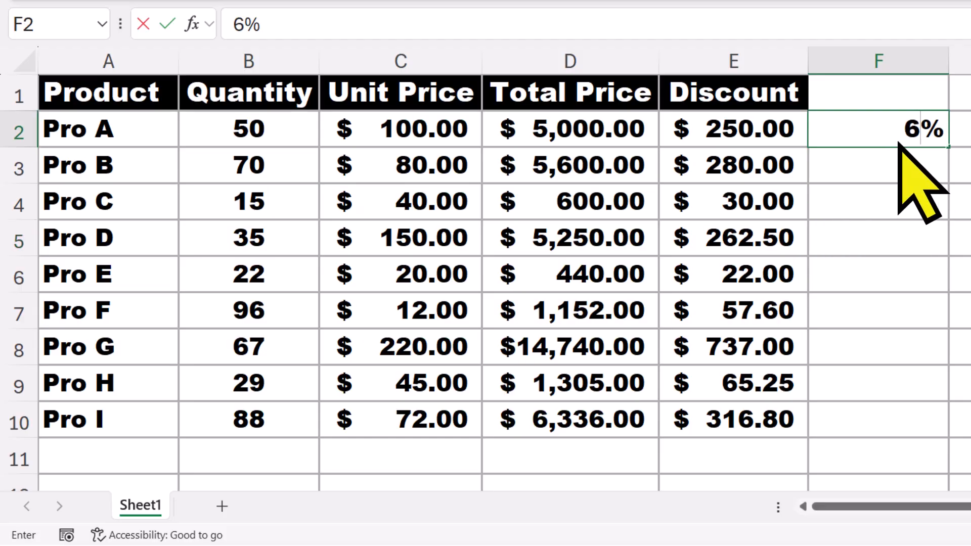
pyautogui.press('Enter')
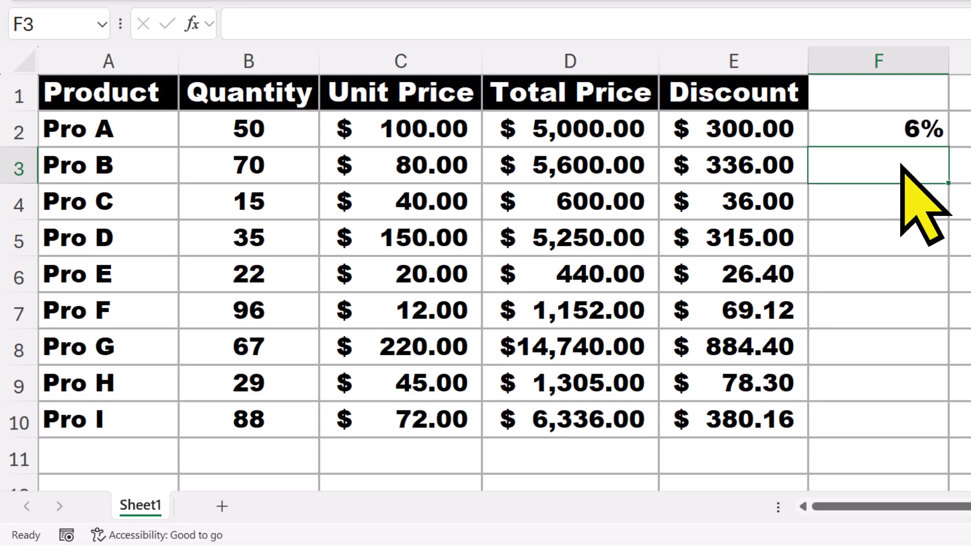